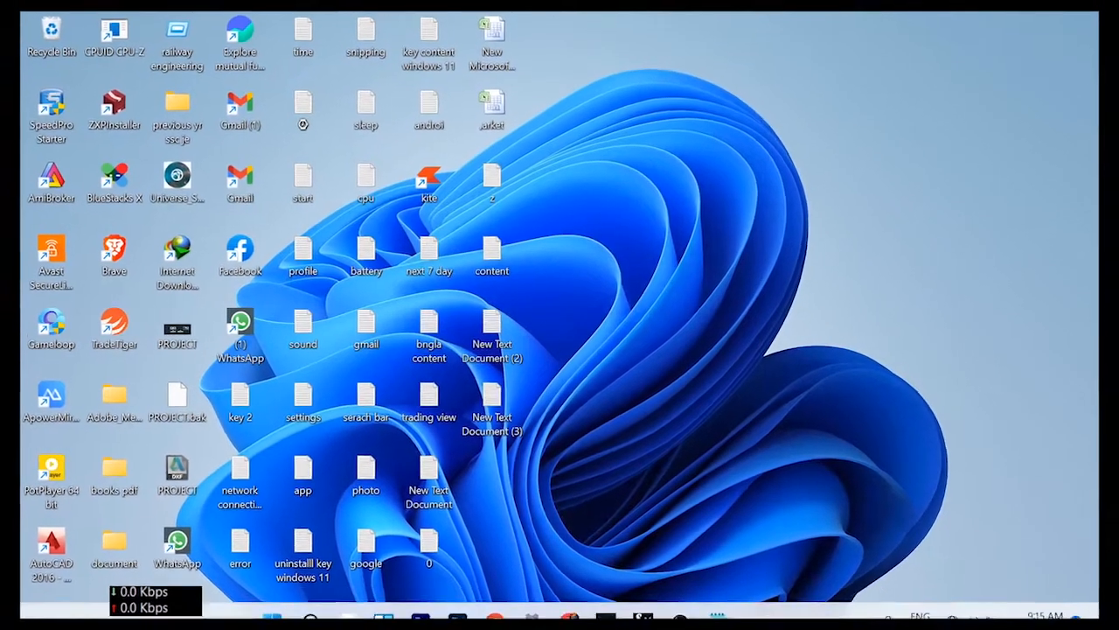
pyautogui.moveTo(496, 609)
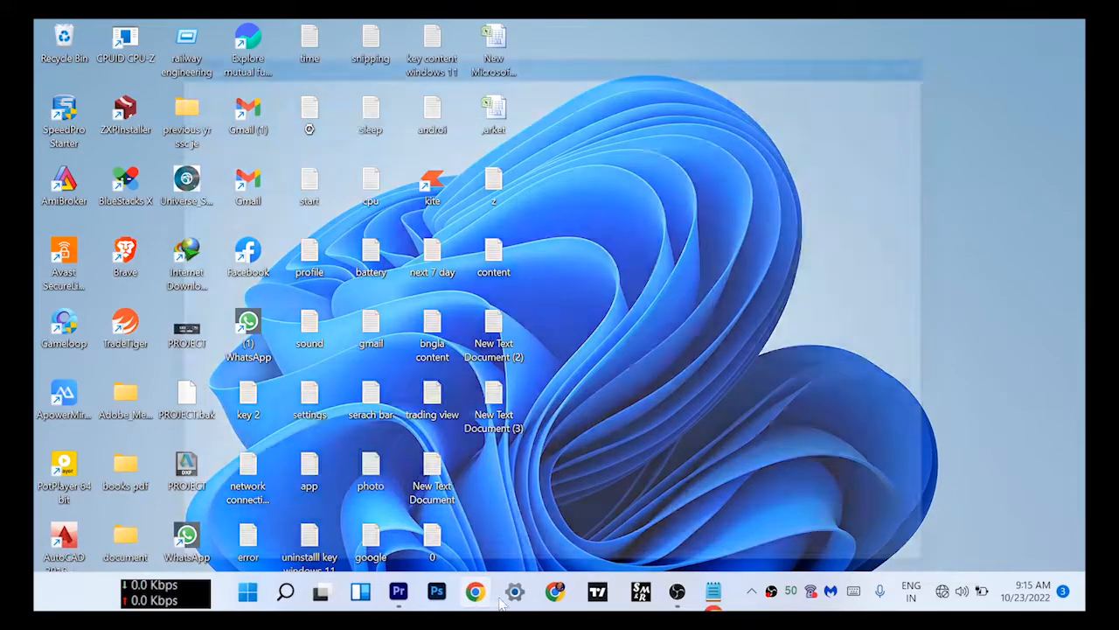
# Launch Google Chrome from the taskbar to bring up the profile picker.
pyautogui.click(475, 592)
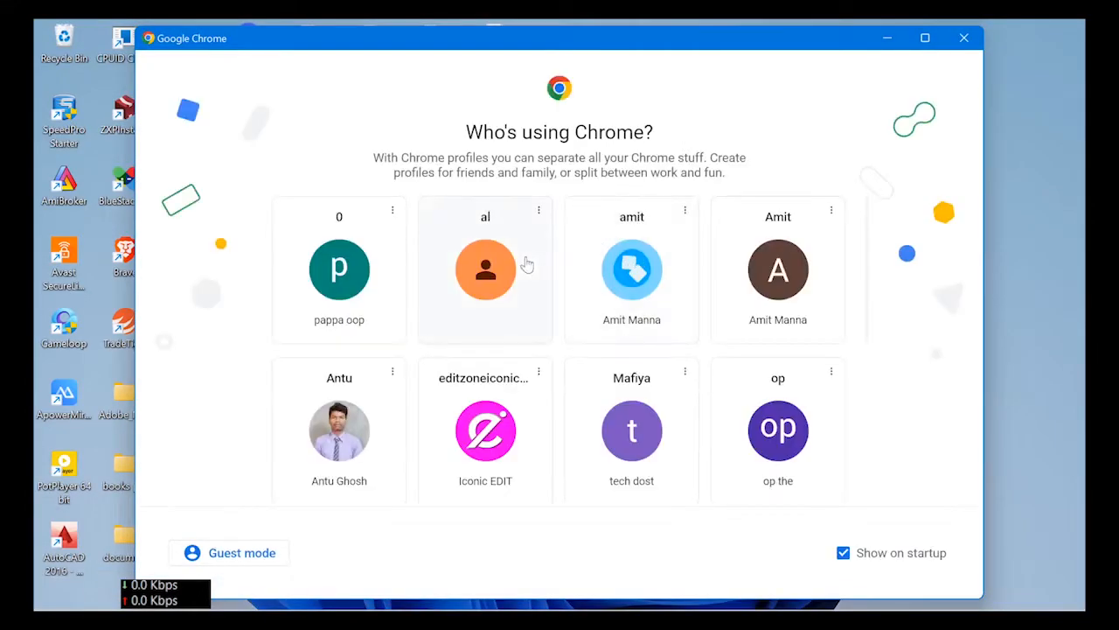
pyautogui.moveTo(507, 278)
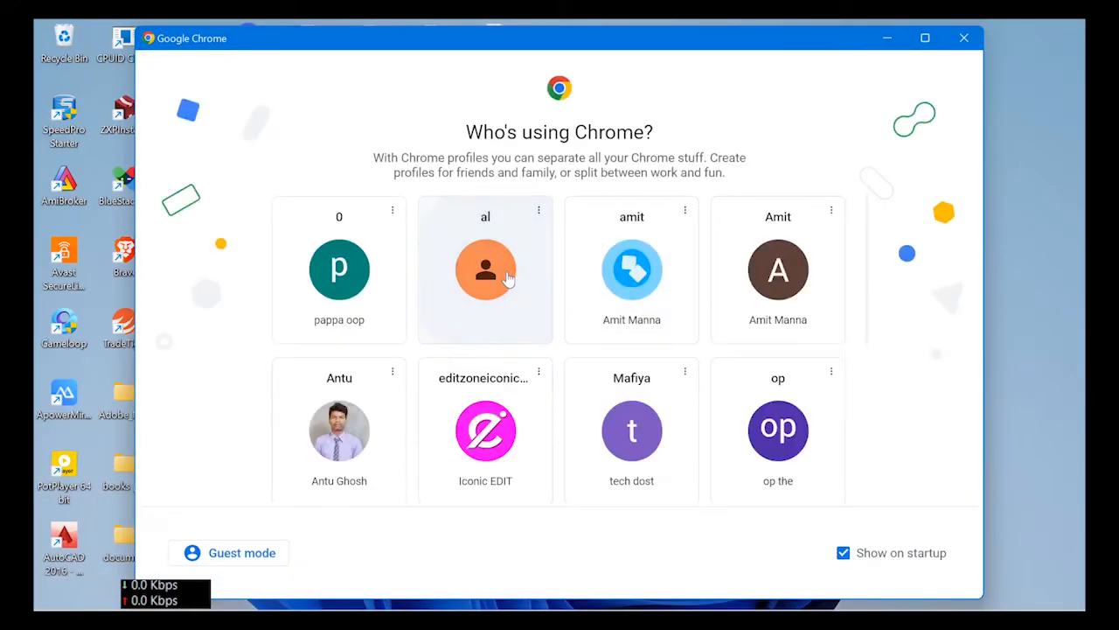
# Enter Chrome with a profile and open its Settings page from the three-dot menu.
pyautogui.click(485, 269)
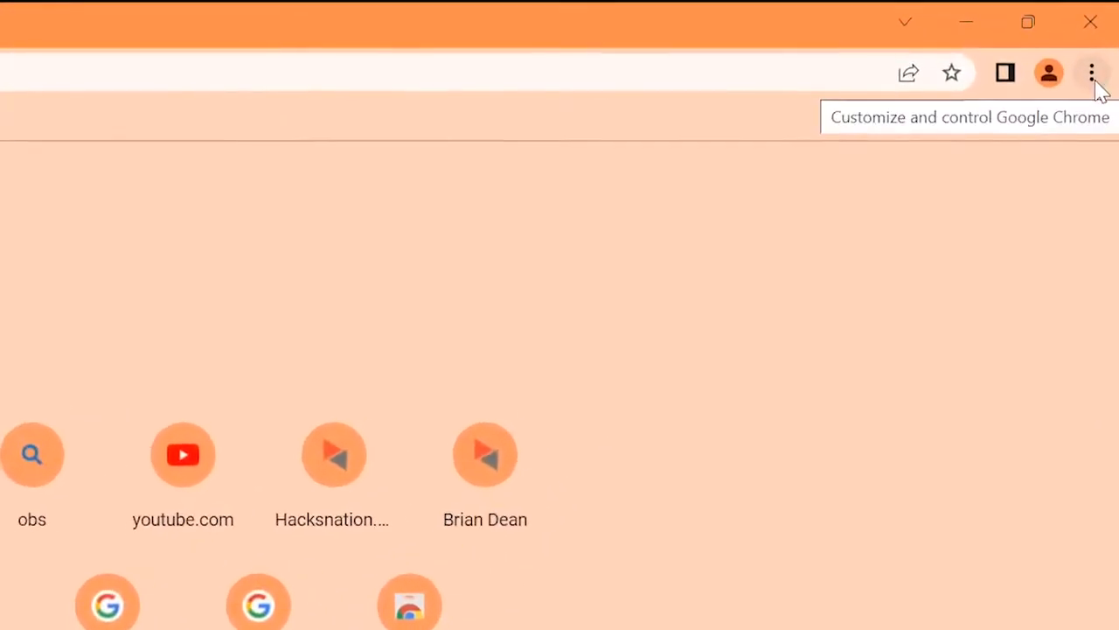
pyautogui.click(1091, 66)
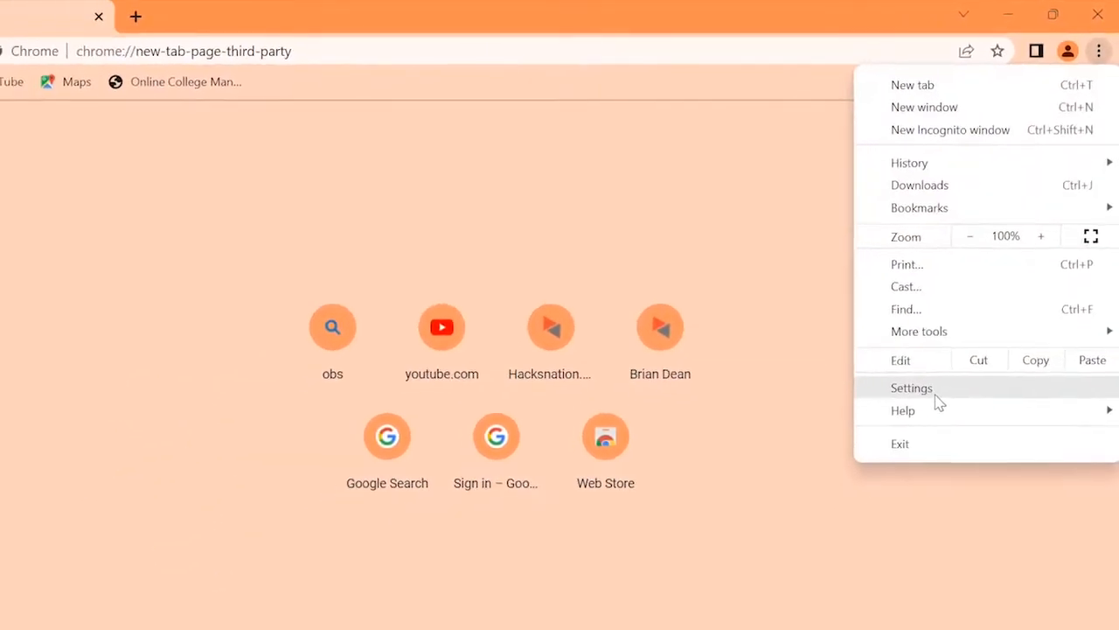
pyautogui.click(911, 387)
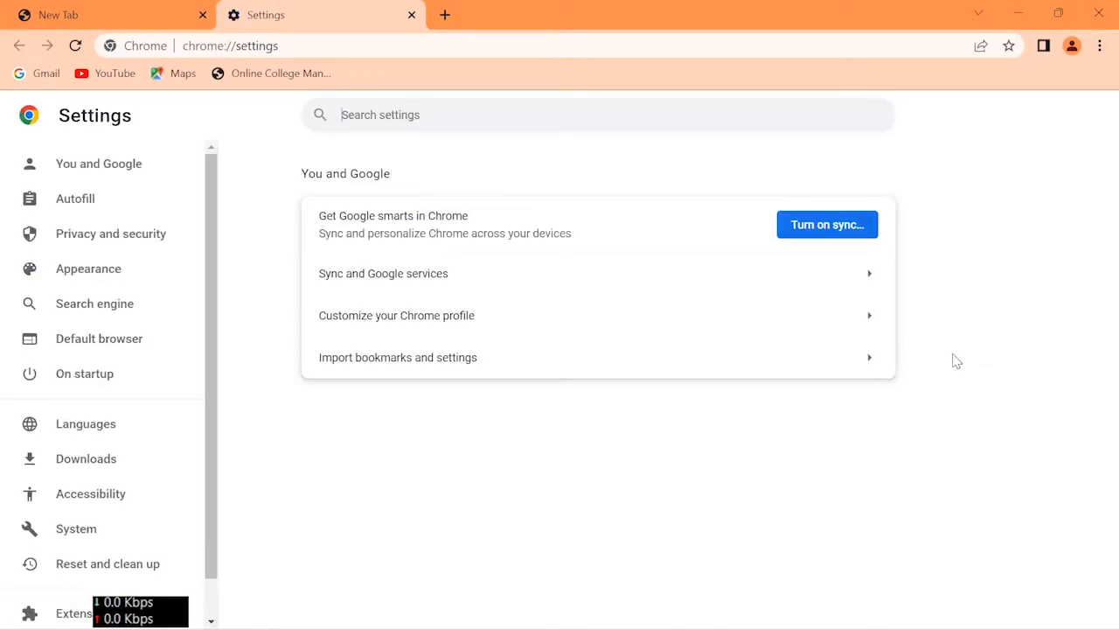
pyautogui.moveTo(303, 302)
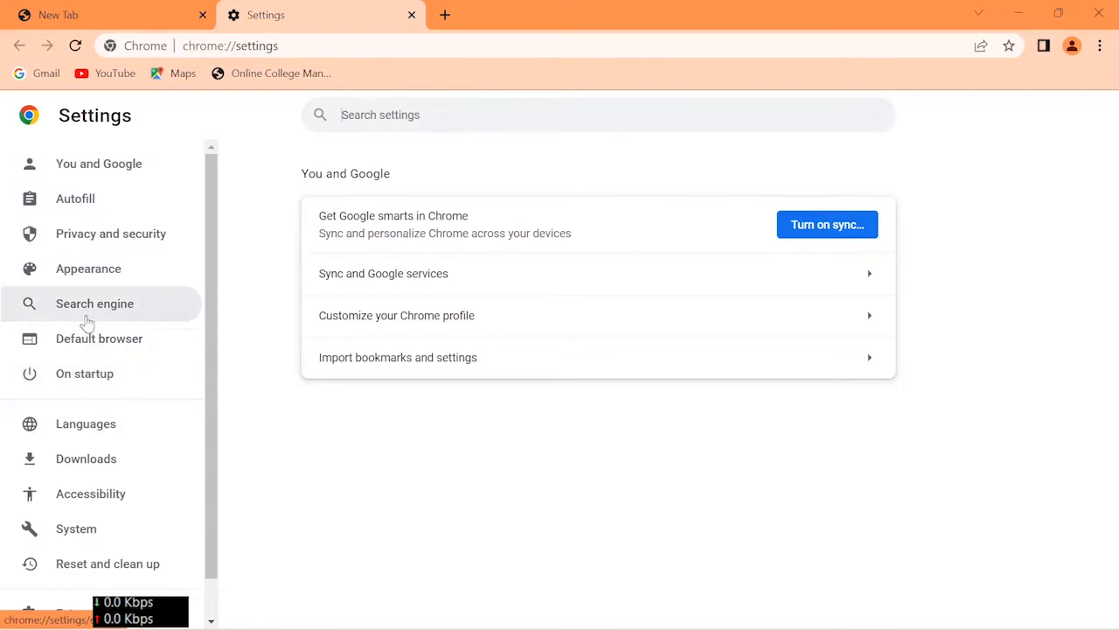
pyautogui.scroll(-3)
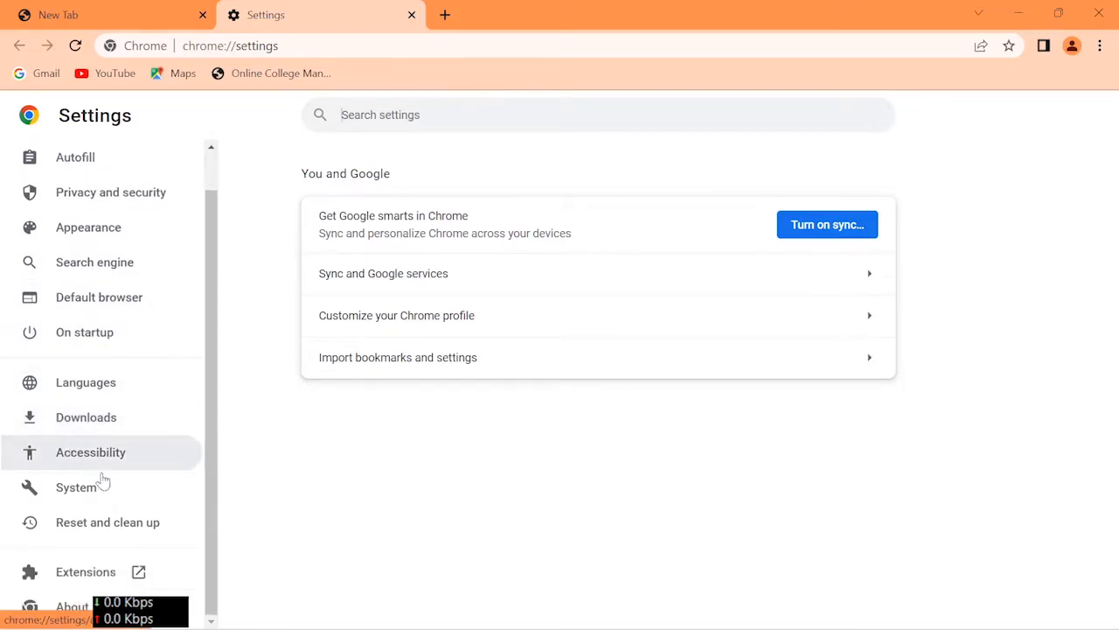
pyautogui.moveTo(79, 498)
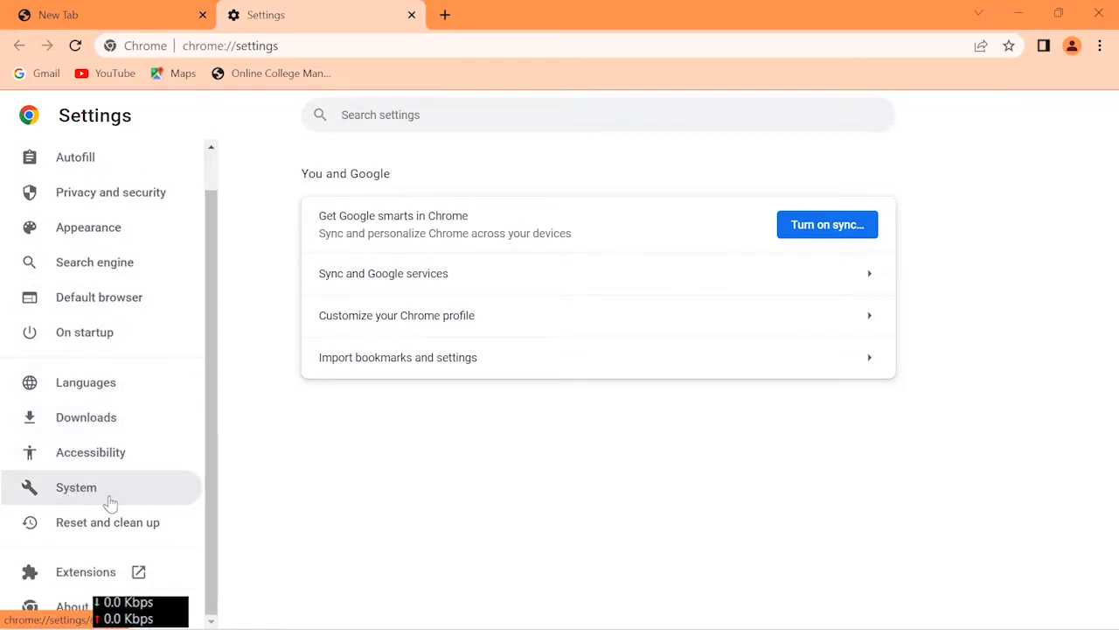
# Show the System section of Chrome settings, including the proxy settings option.
pyautogui.click(76, 487)
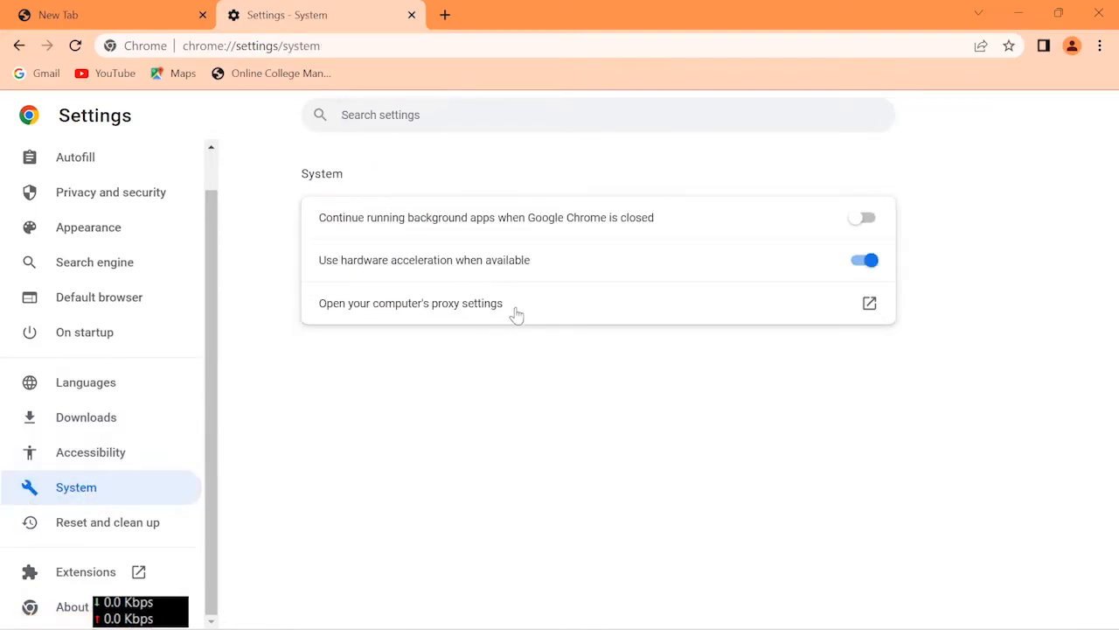
pyautogui.moveTo(838, 365)
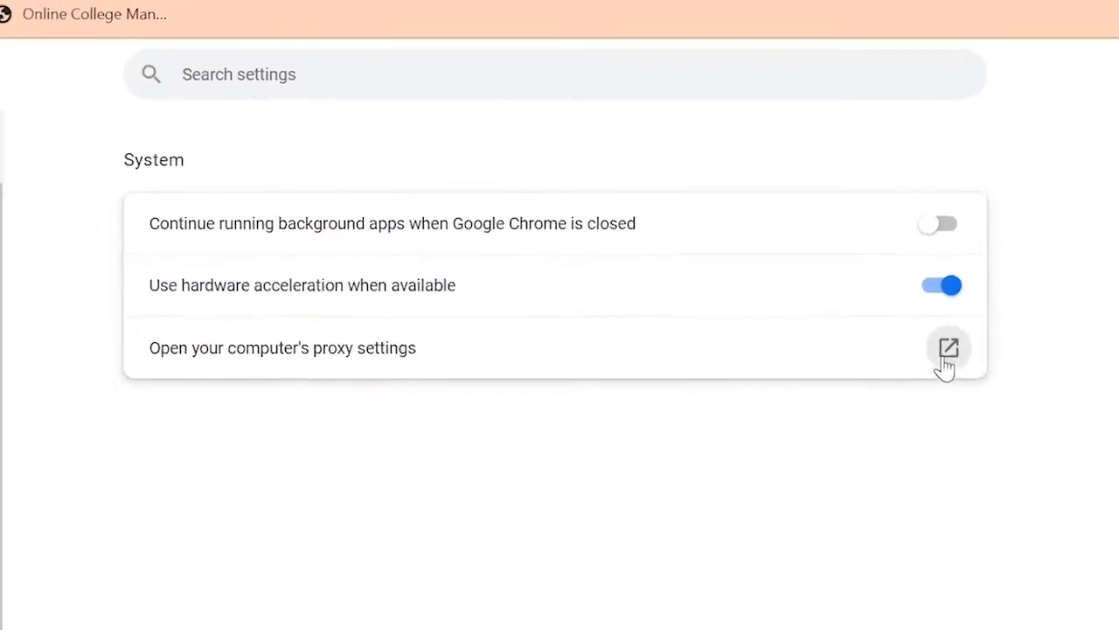
# Open the Windows Proxy page and toggle 'Automatically detect settings'.
pyautogui.click(946, 347)
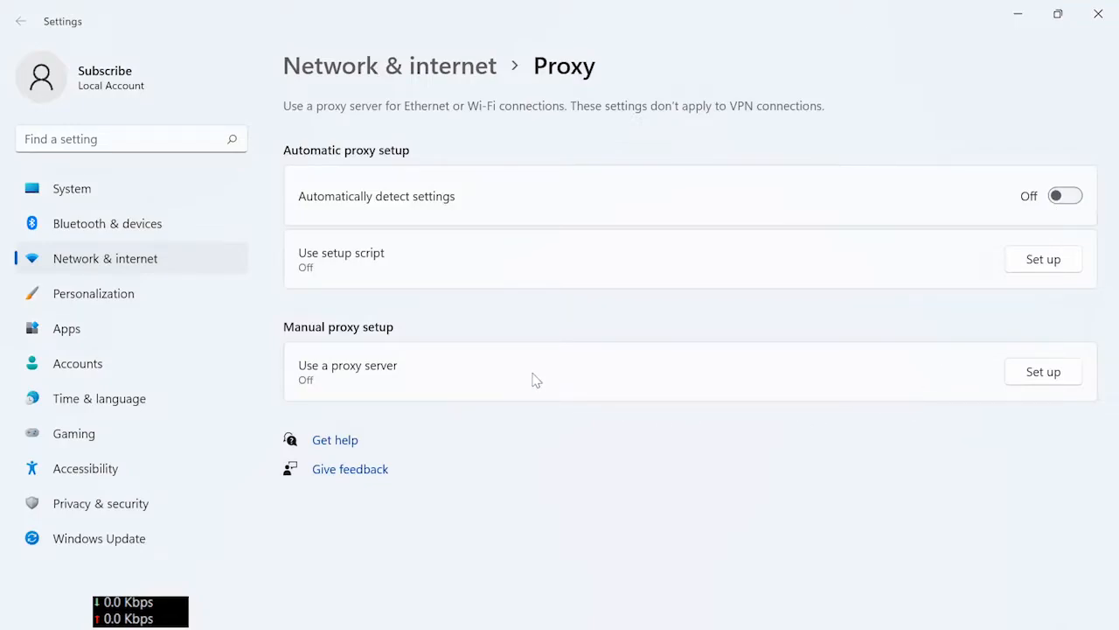
pyautogui.moveTo(471, 206)
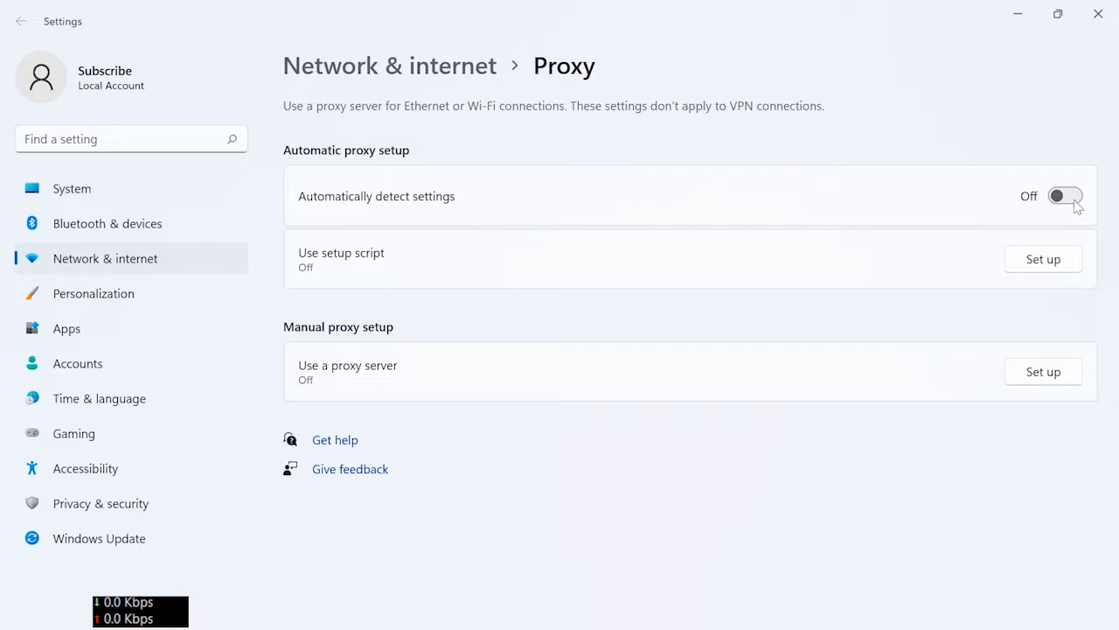
pyautogui.click(1065, 195)
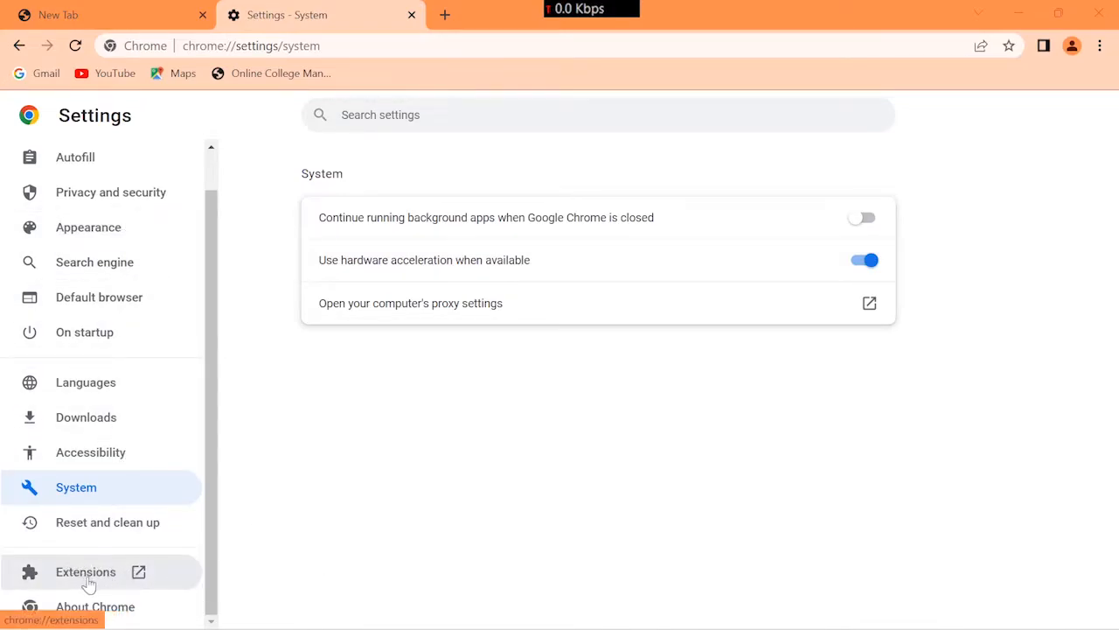
# Open the Extensions page listing Google Docs Offline, Internet Downloader and Malwarebytes Browser Guard.
pyautogui.click(84, 572)
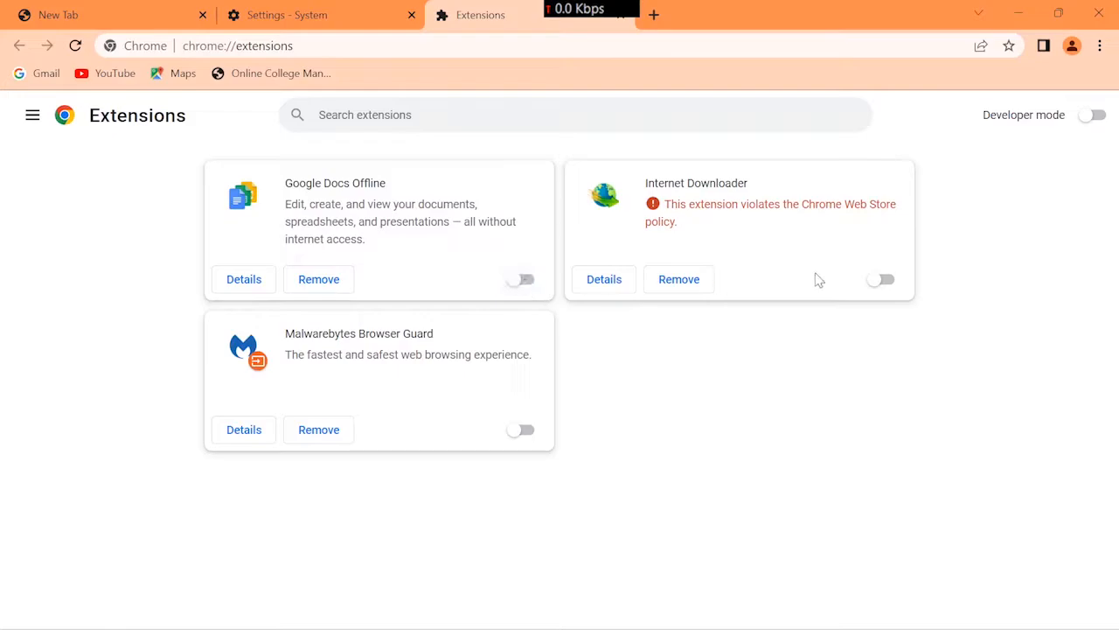
pyautogui.moveTo(481, 431)
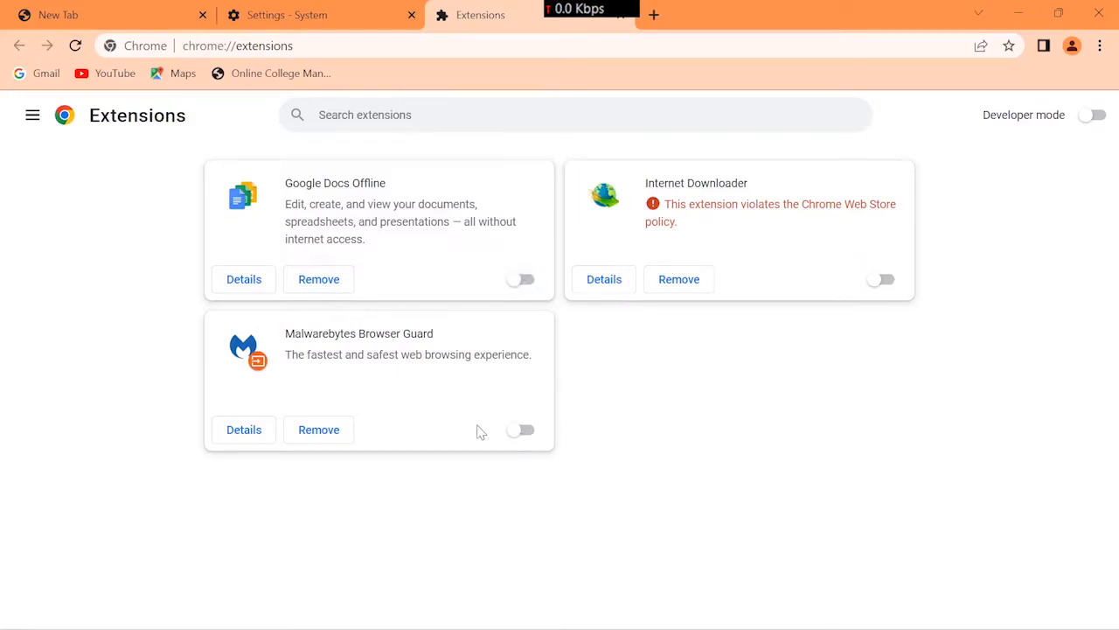
pyautogui.moveTo(147, 7)
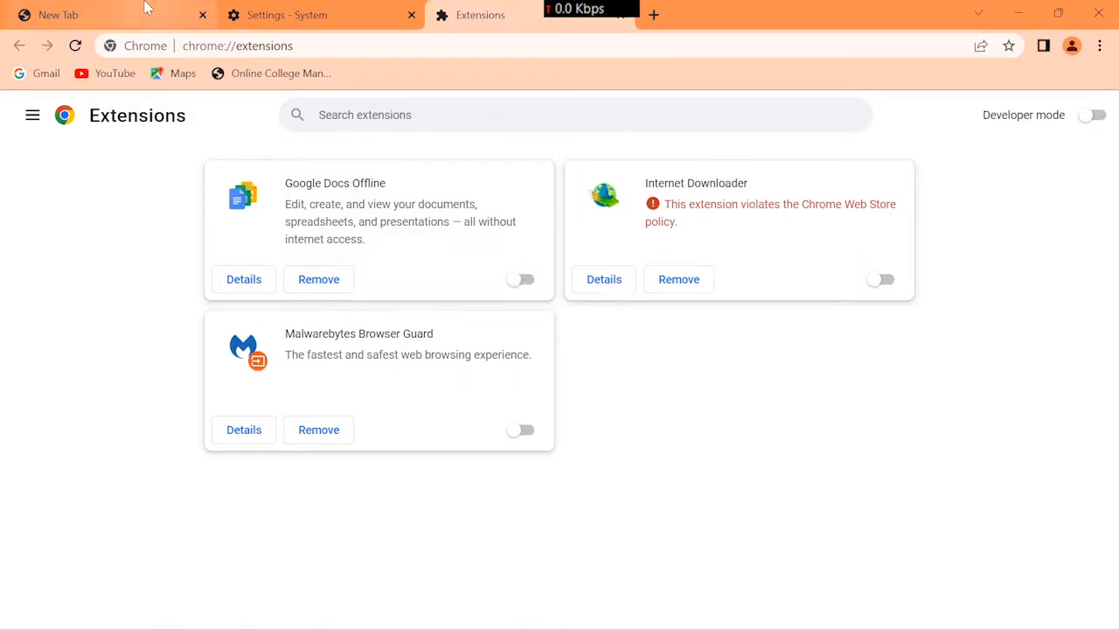
pyautogui.moveTo(608, 429)
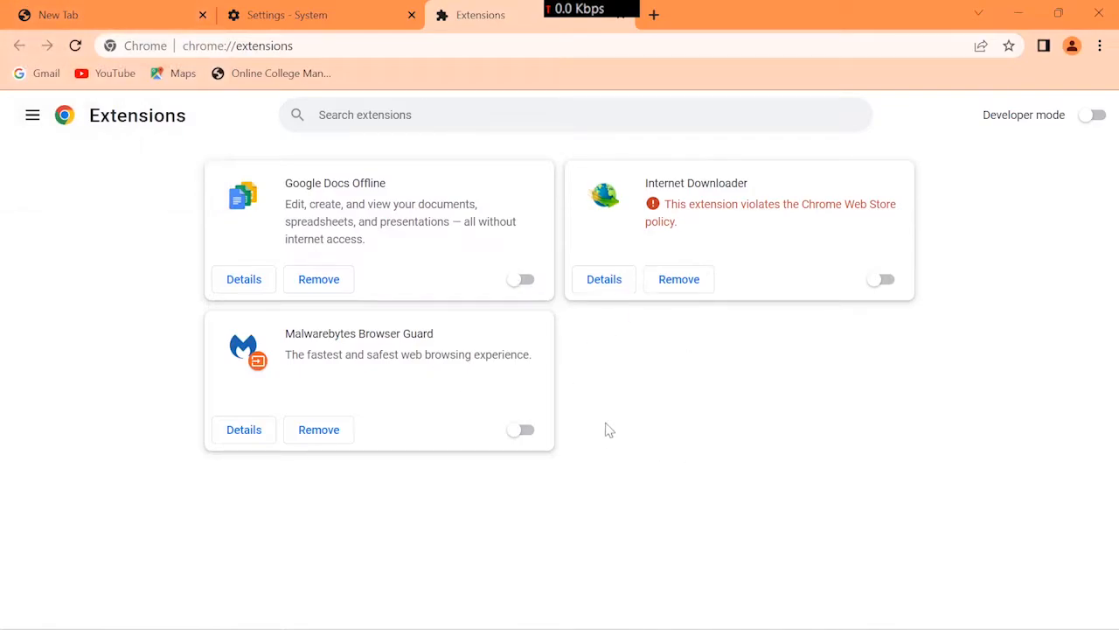
# Go to Settings > Reset and clean up and choose 'Restore settings to their original defaults'.
pyautogui.click(1099, 45)
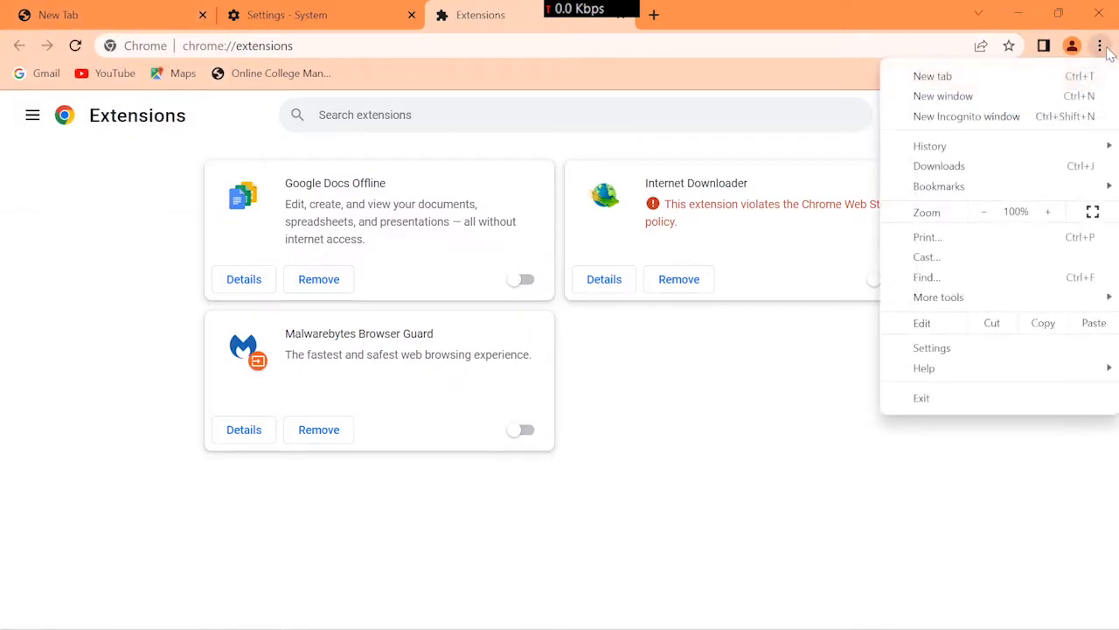
pyautogui.click(932, 348)
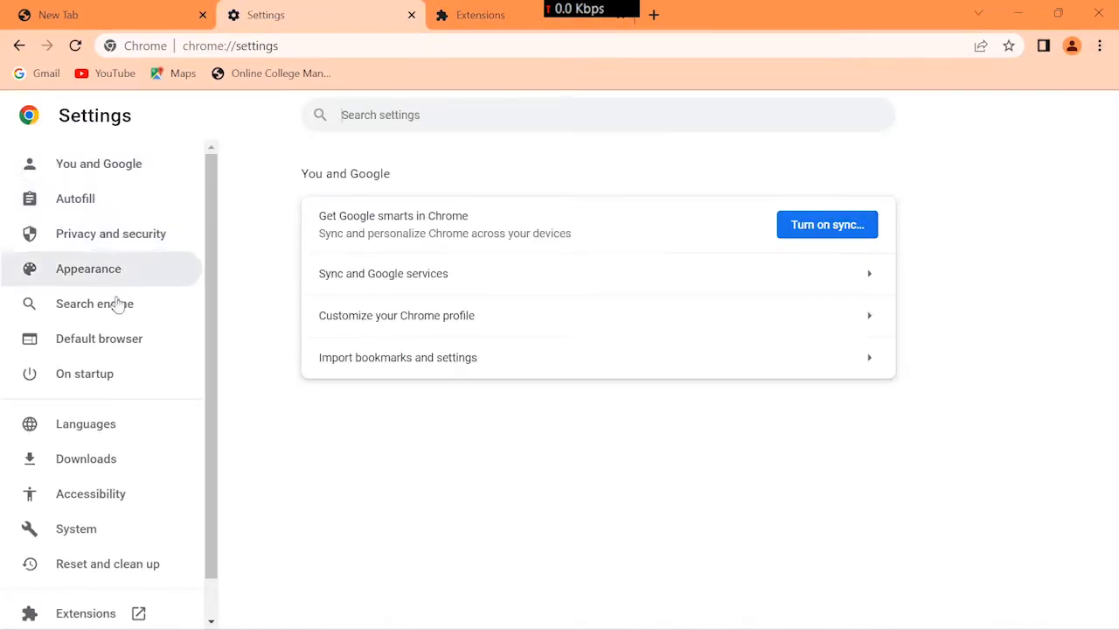
pyautogui.moveTo(112, 572)
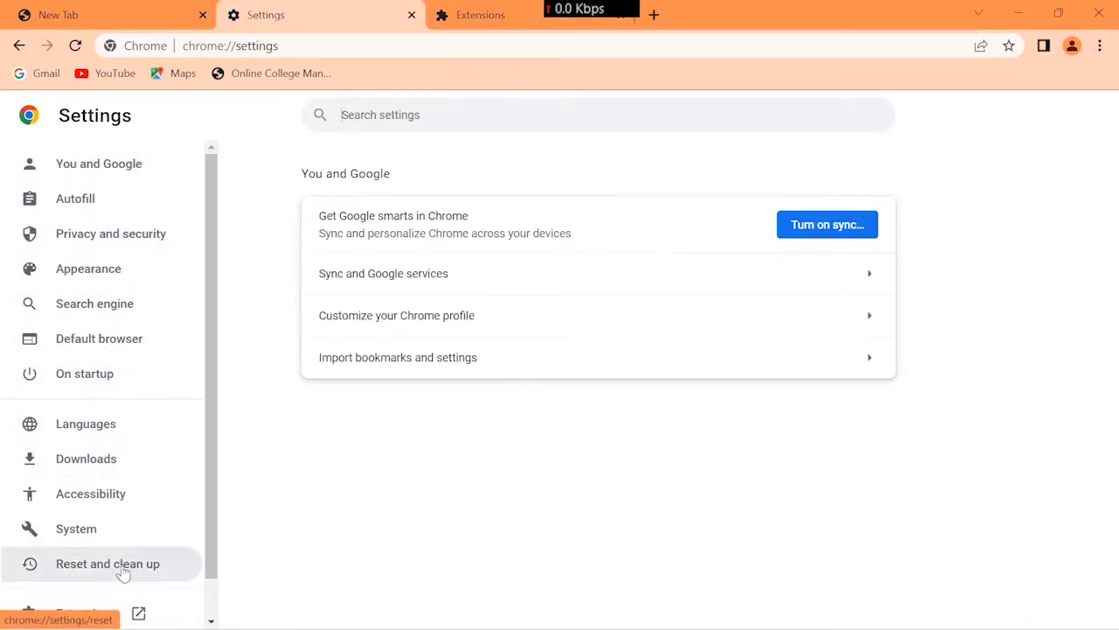
pyautogui.click(97, 563)
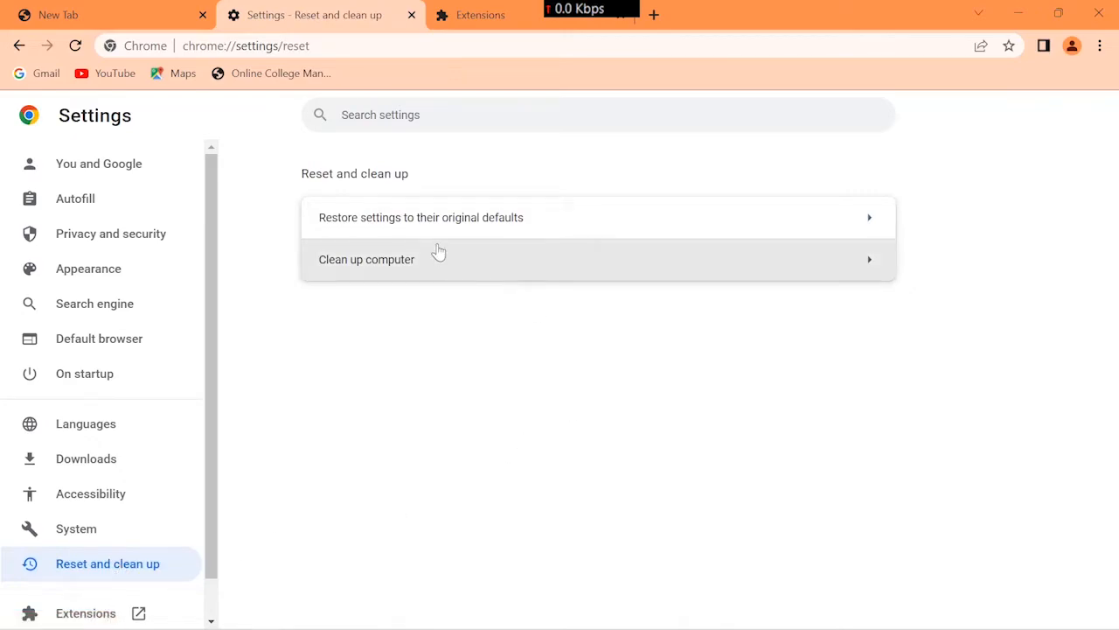
pyautogui.click(420, 217)
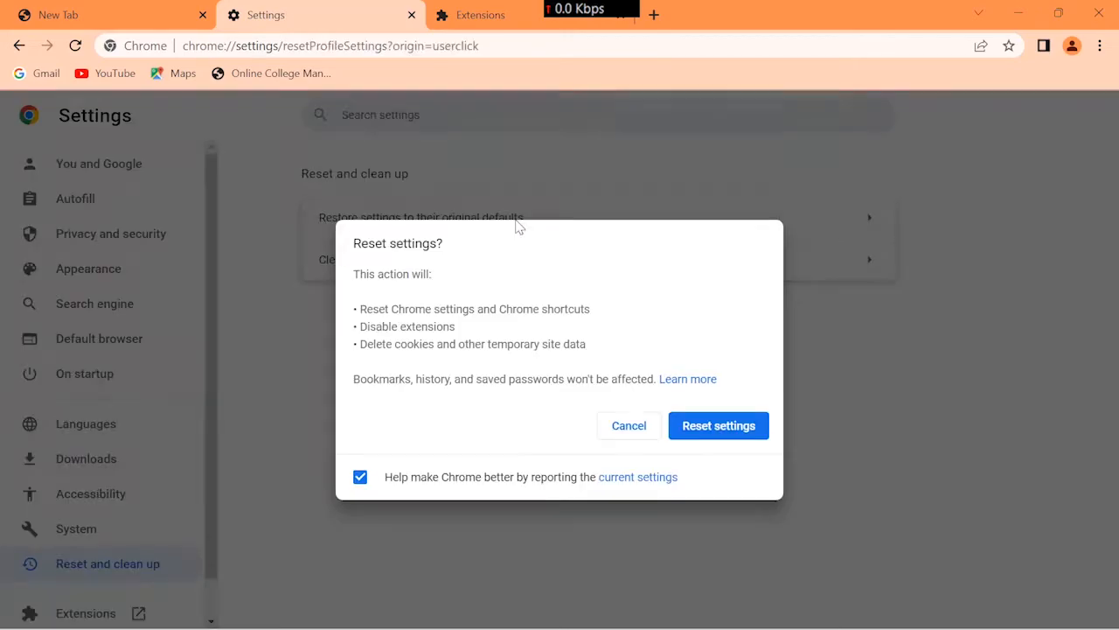
pyautogui.moveTo(729, 441)
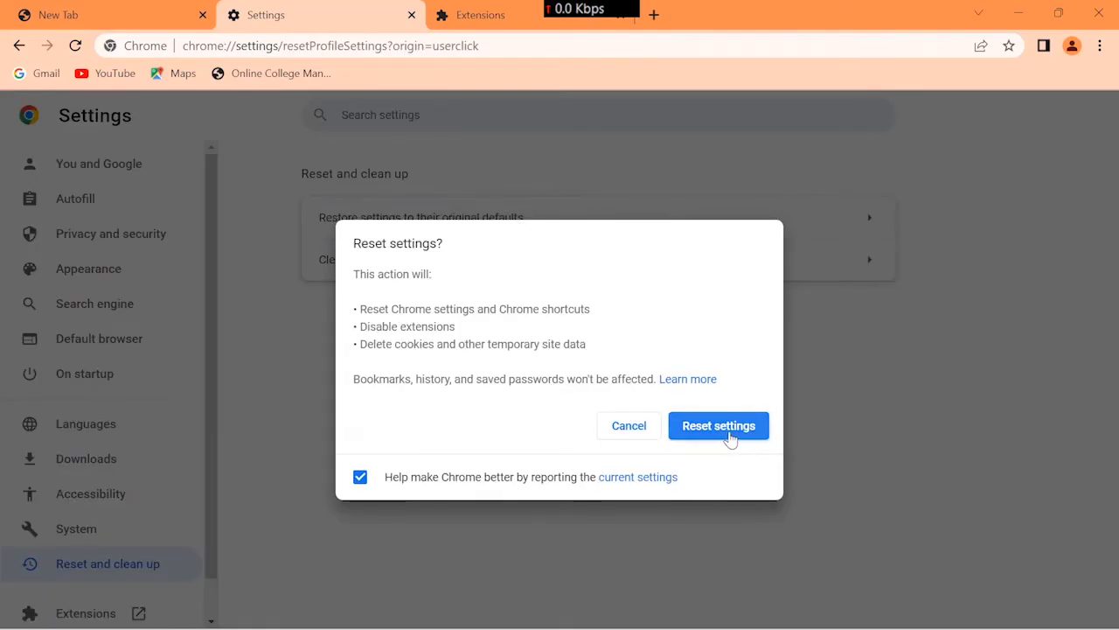
# Clear all browsing data for All time with every data type checked.
pyautogui.click(718, 425)
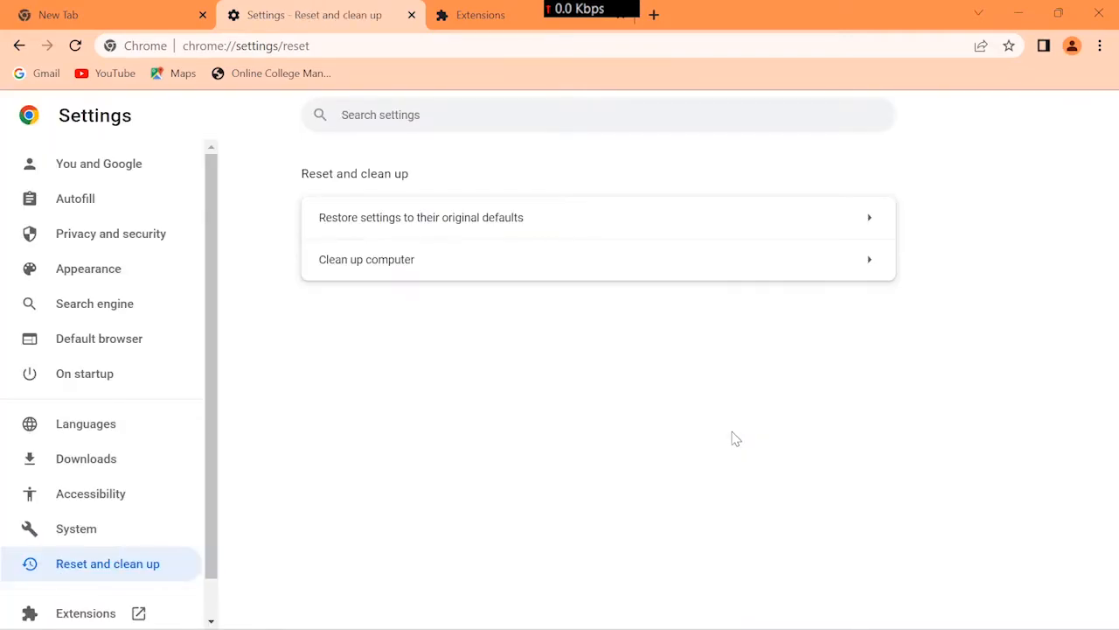
pyautogui.moveTo(131, 238)
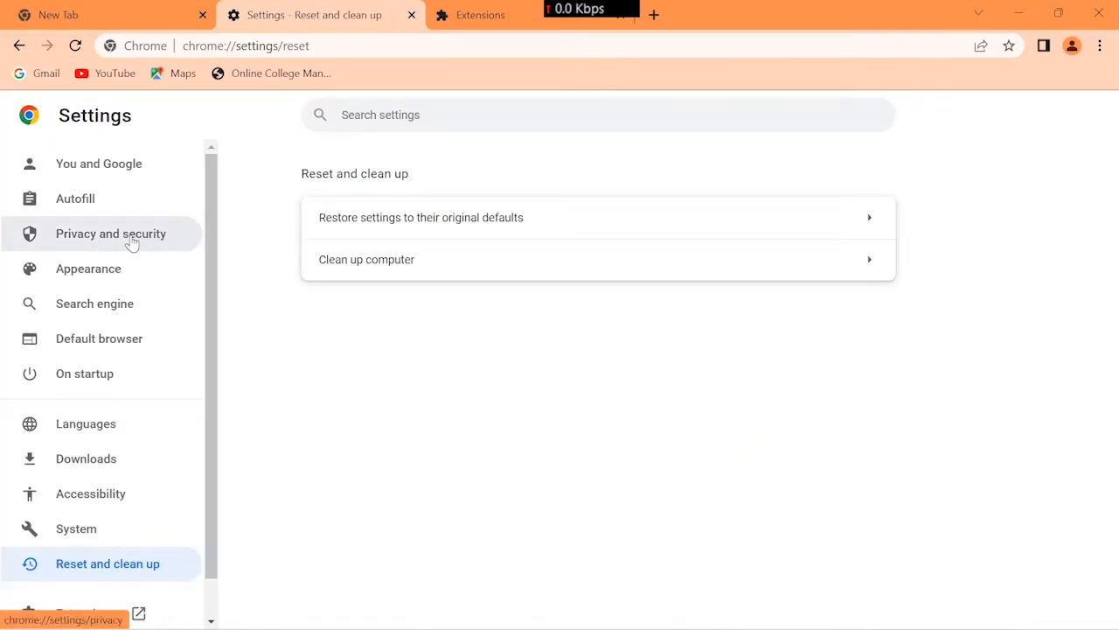
pyautogui.click(110, 233)
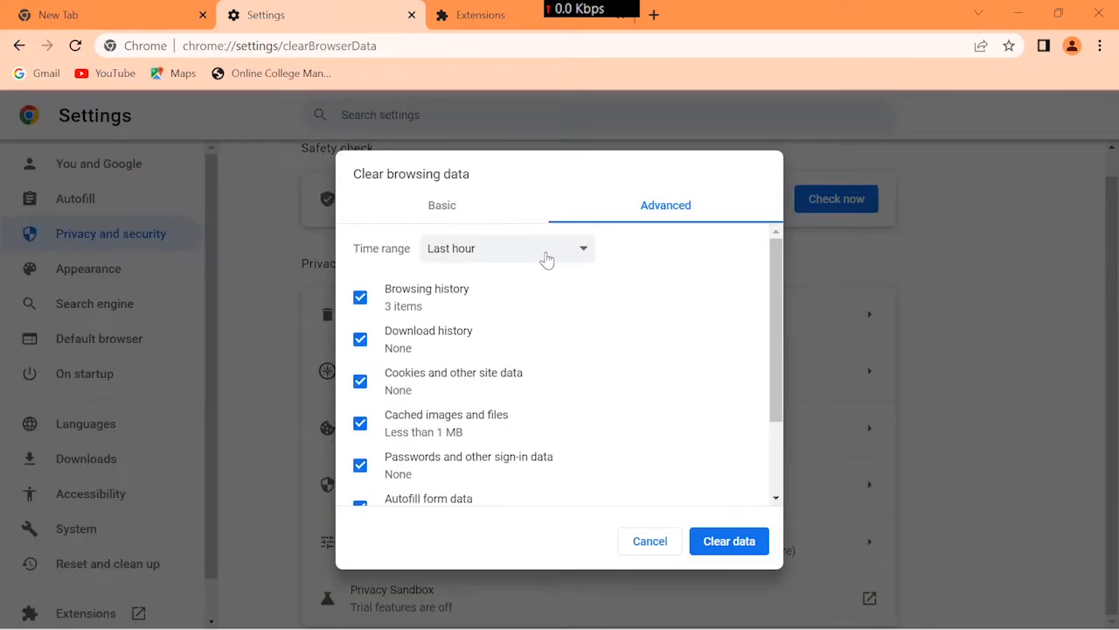
pyautogui.click(505, 247)
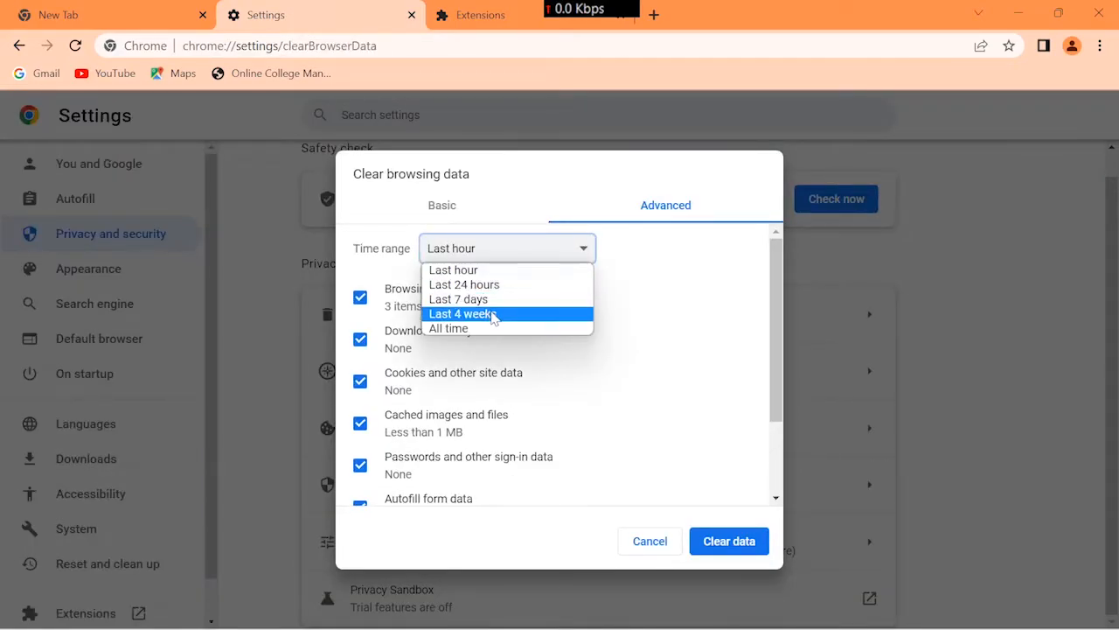
pyautogui.moveTo(465, 329)
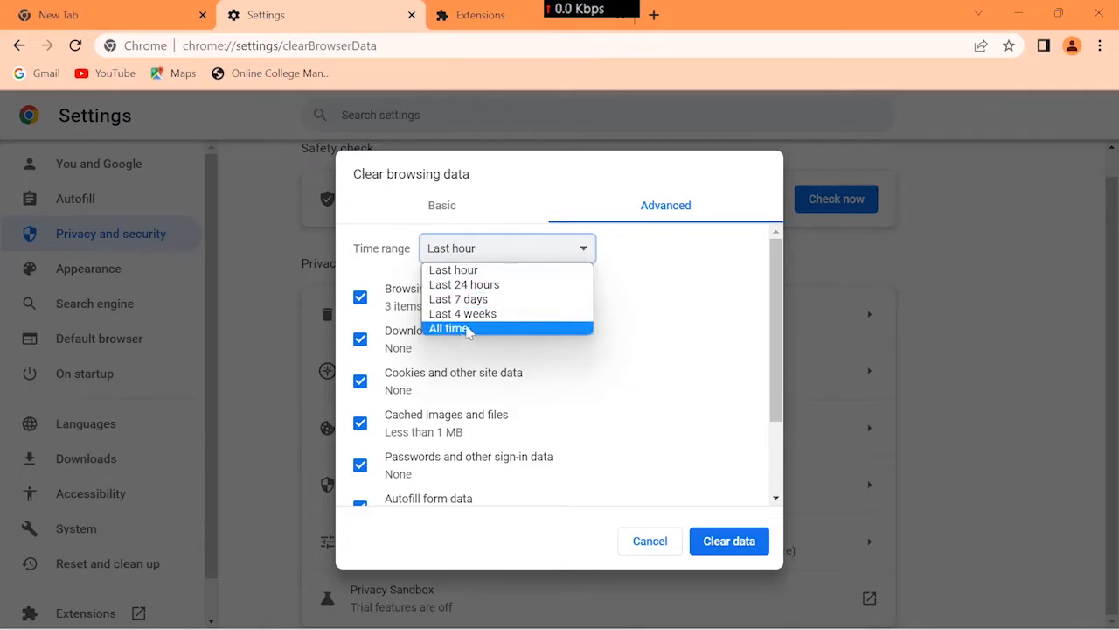
pyautogui.moveTo(485, 331)
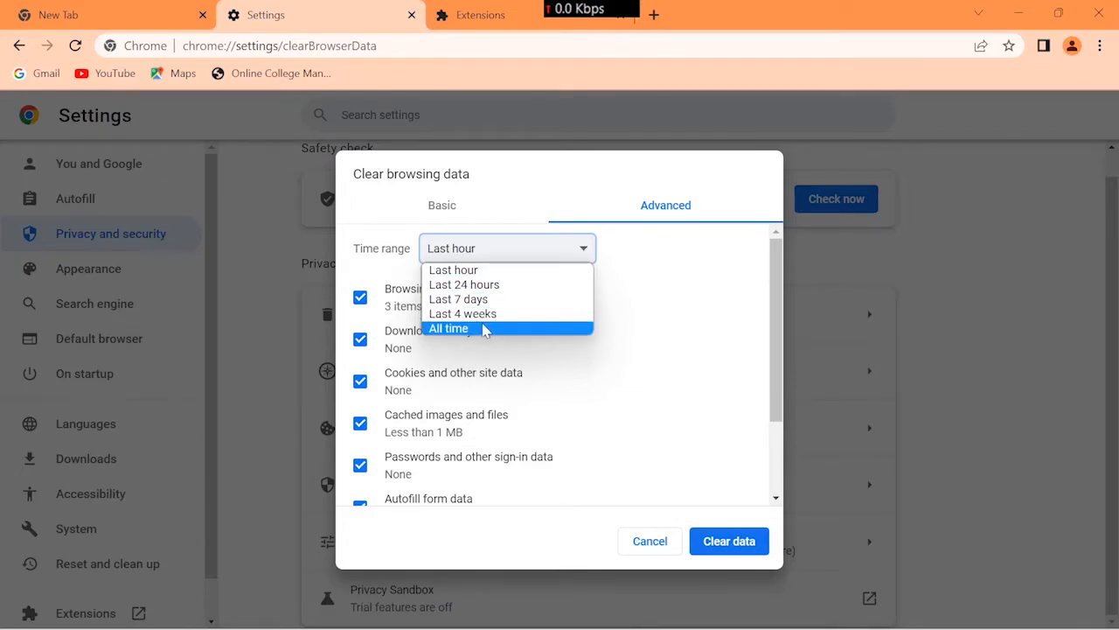
pyautogui.click(448, 328)
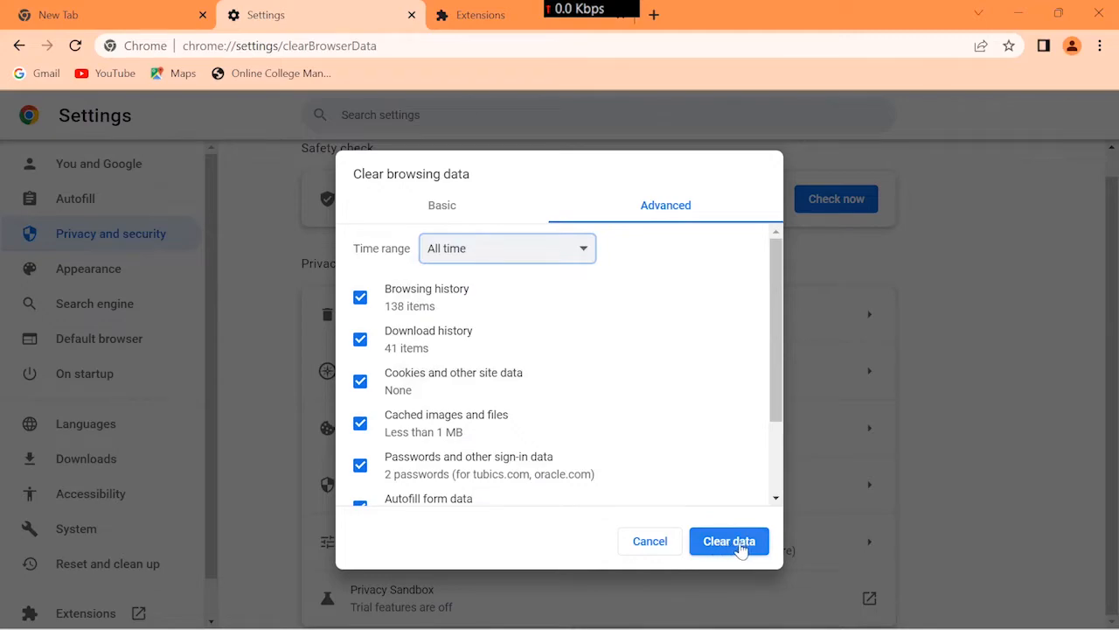
pyautogui.scroll(-3)
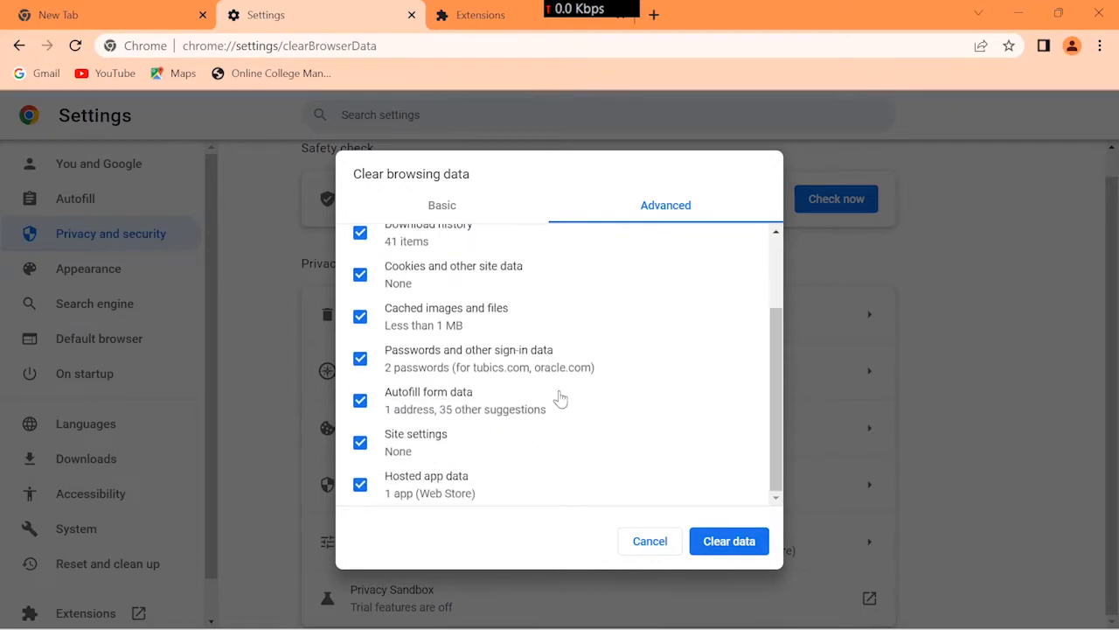
pyautogui.click(359, 438)
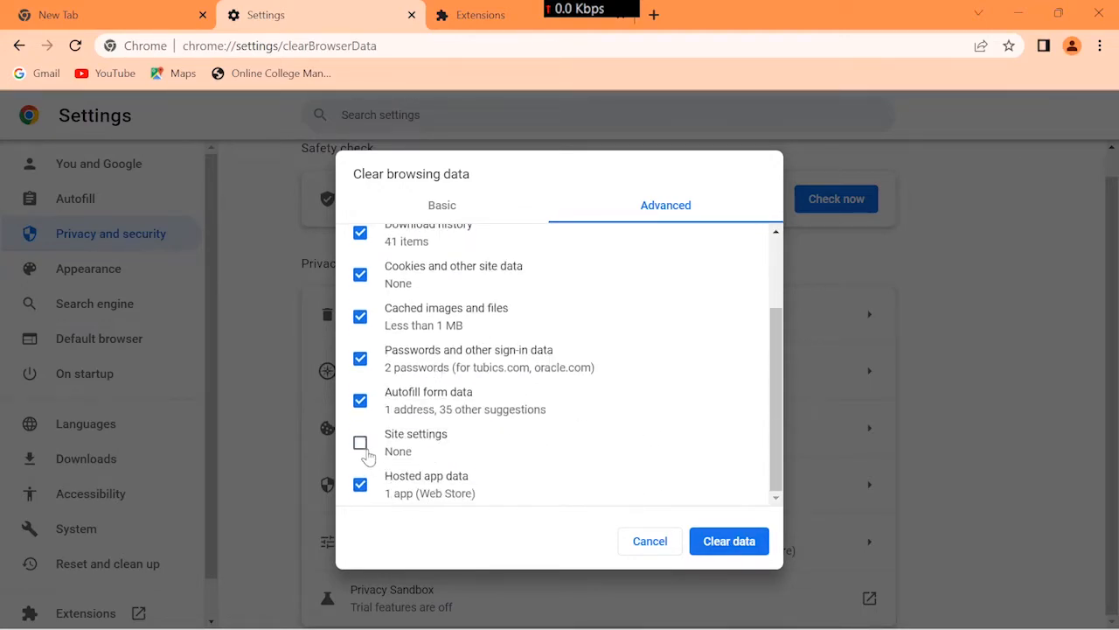
pyautogui.click(359, 443)
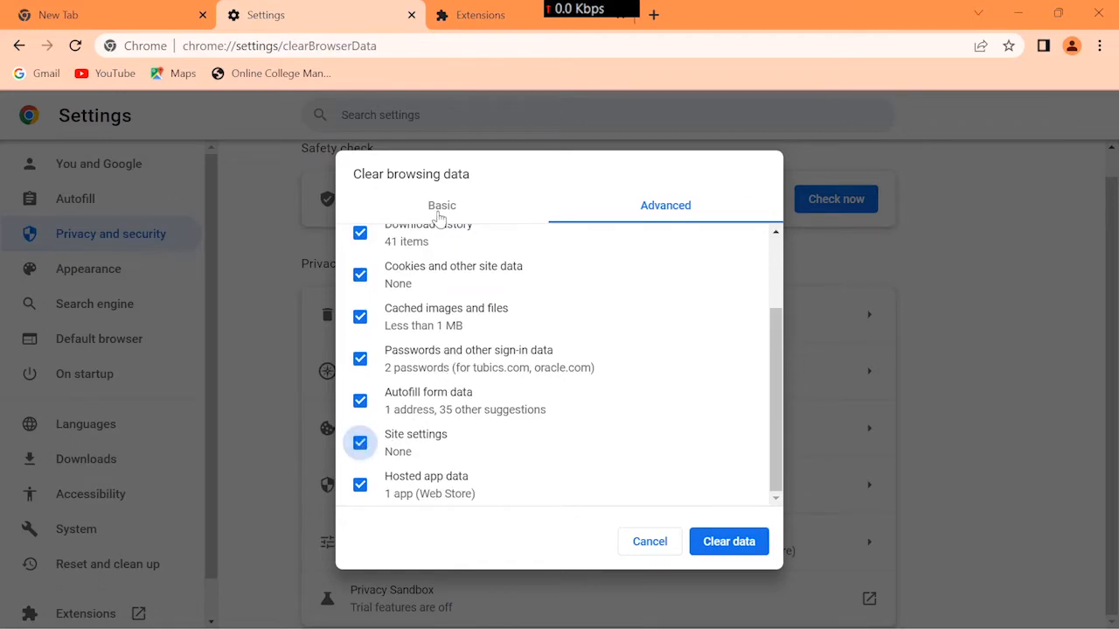
pyautogui.click(441, 205)
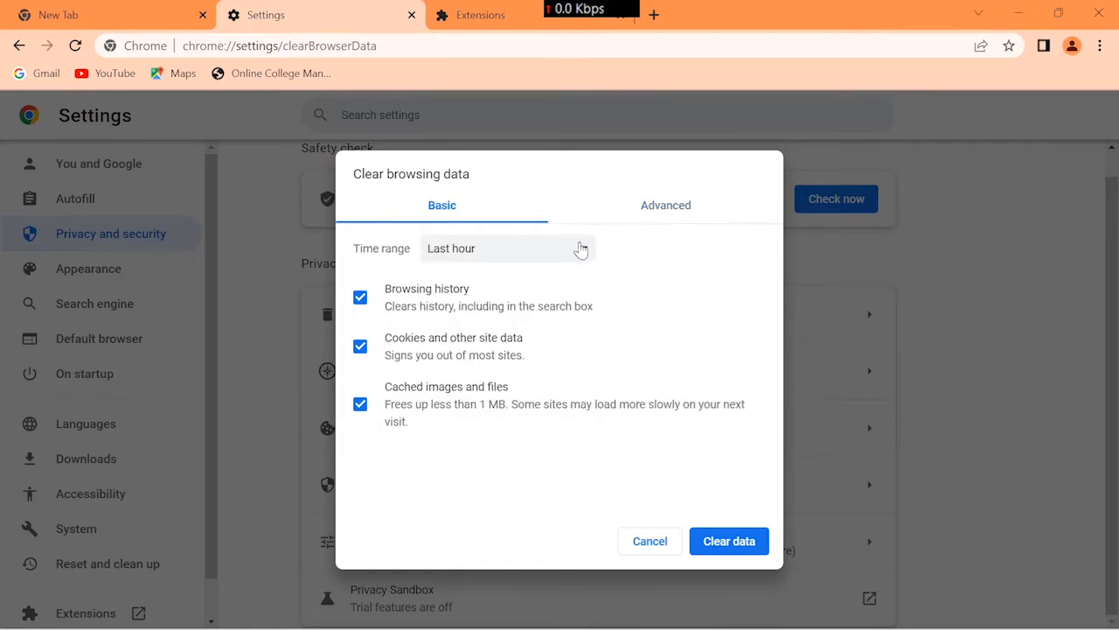
pyautogui.click(665, 204)
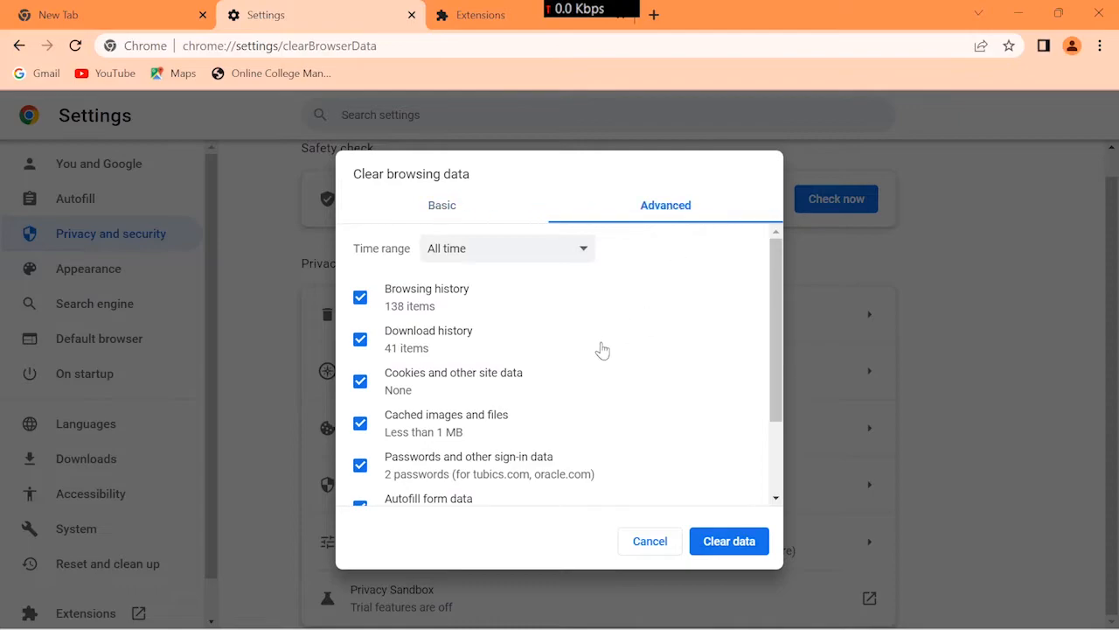
pyautogui.click(729, 540)
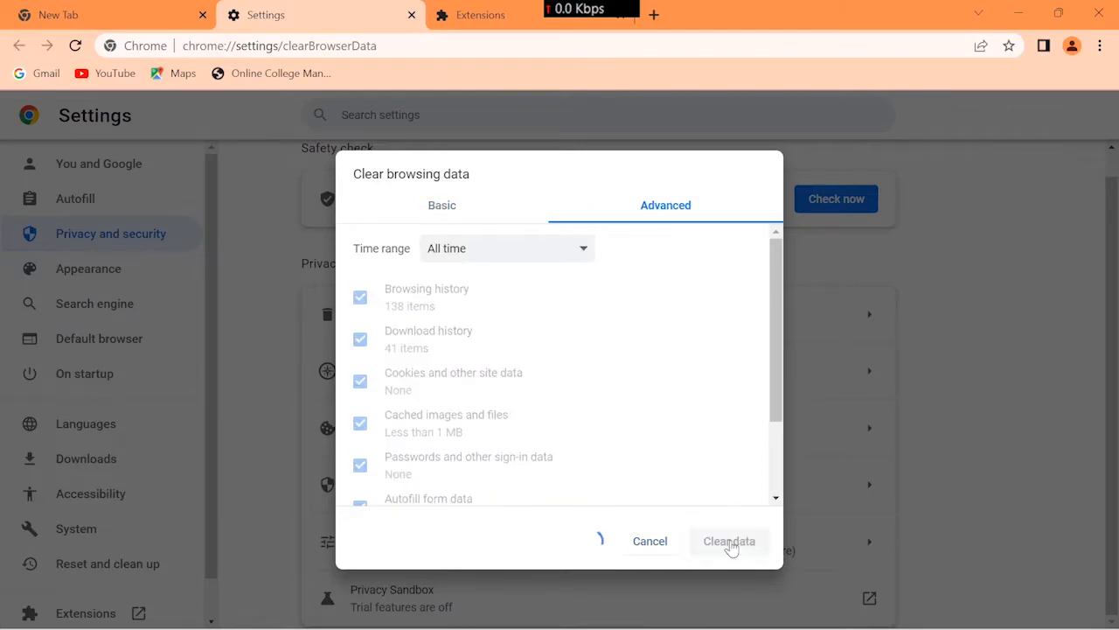
# Let the browsing data wipe finish and return to the Privacy and security page.
pyautogui.click(730, 540)
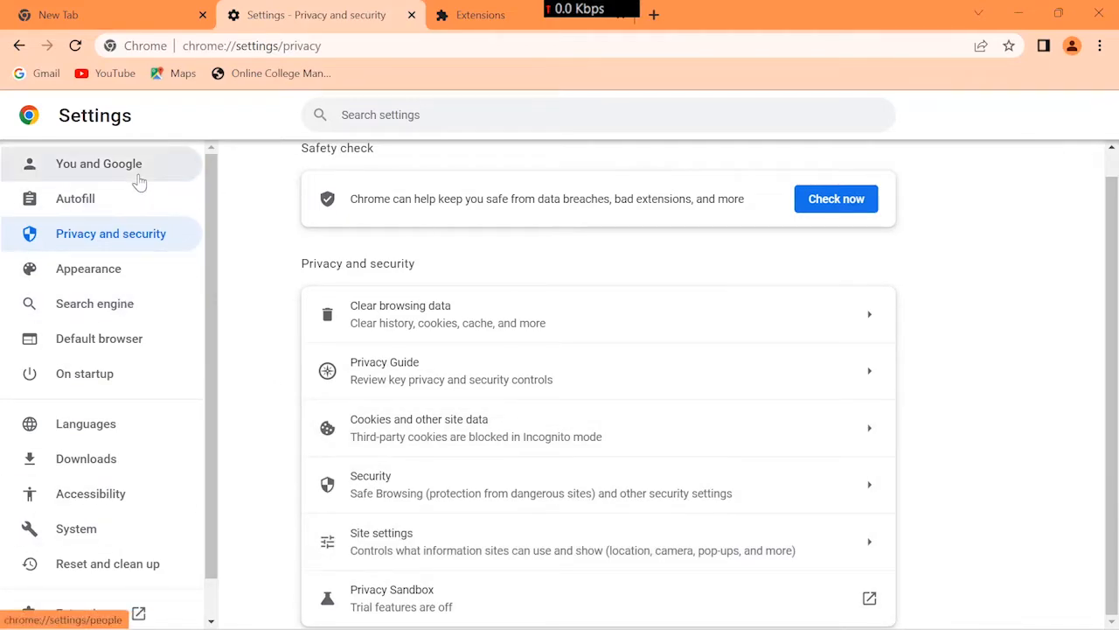
pyautogui.moveTo(1072, 141)
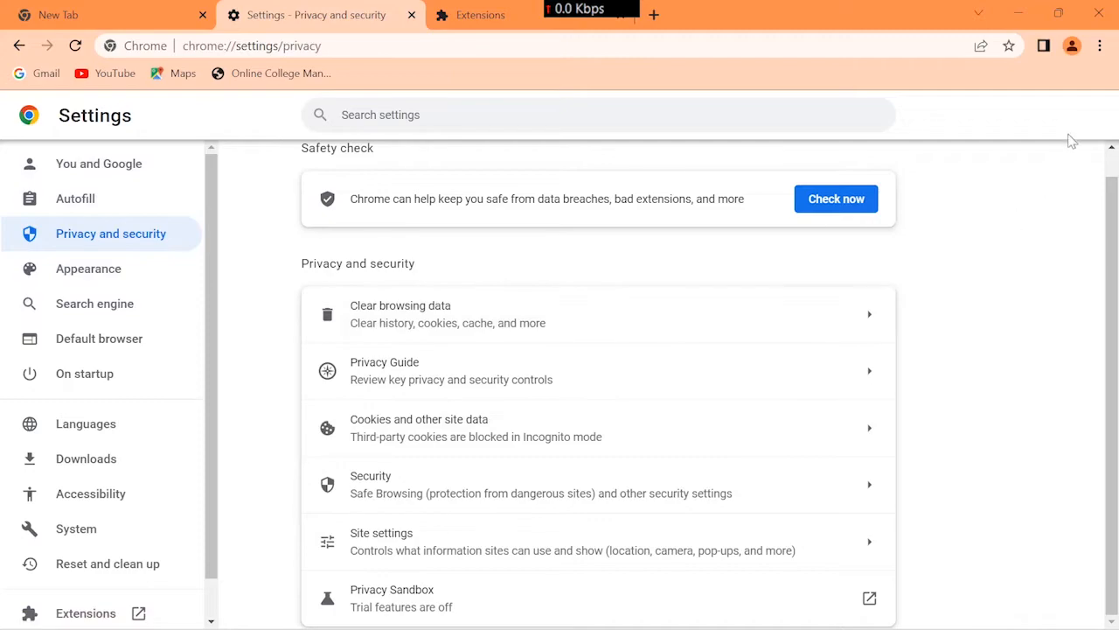
pyautogui.moveTo(1100, 44)
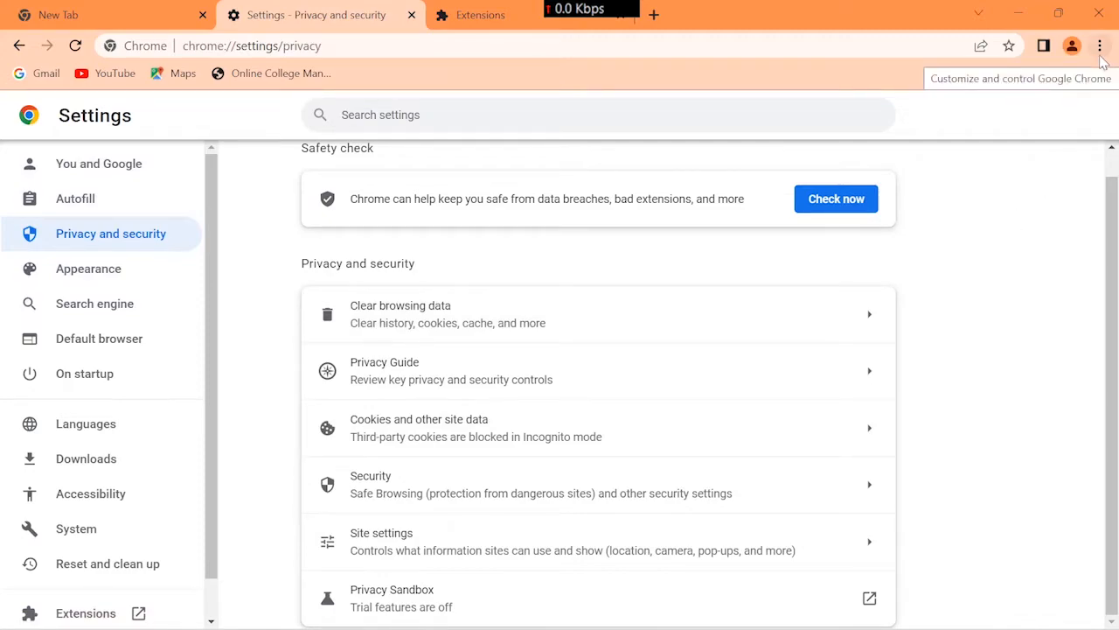
# Open the Search engine settings and the address-bar engine dropdown to pick Bing.
pyautogui.click(1102, 43)
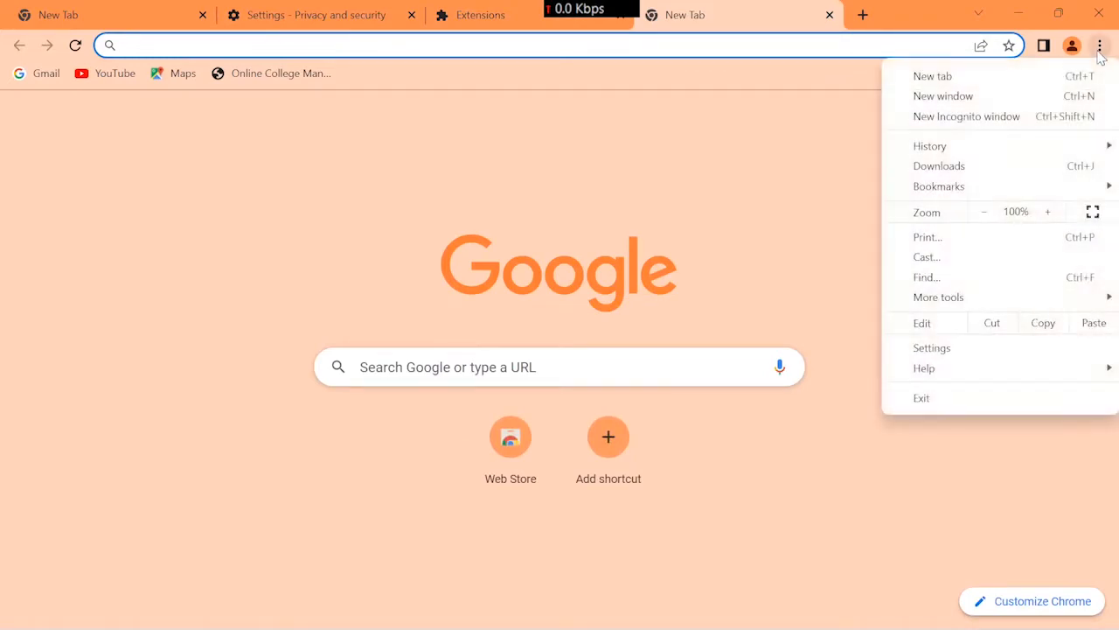
pyautogui.moveTo(949, 355)
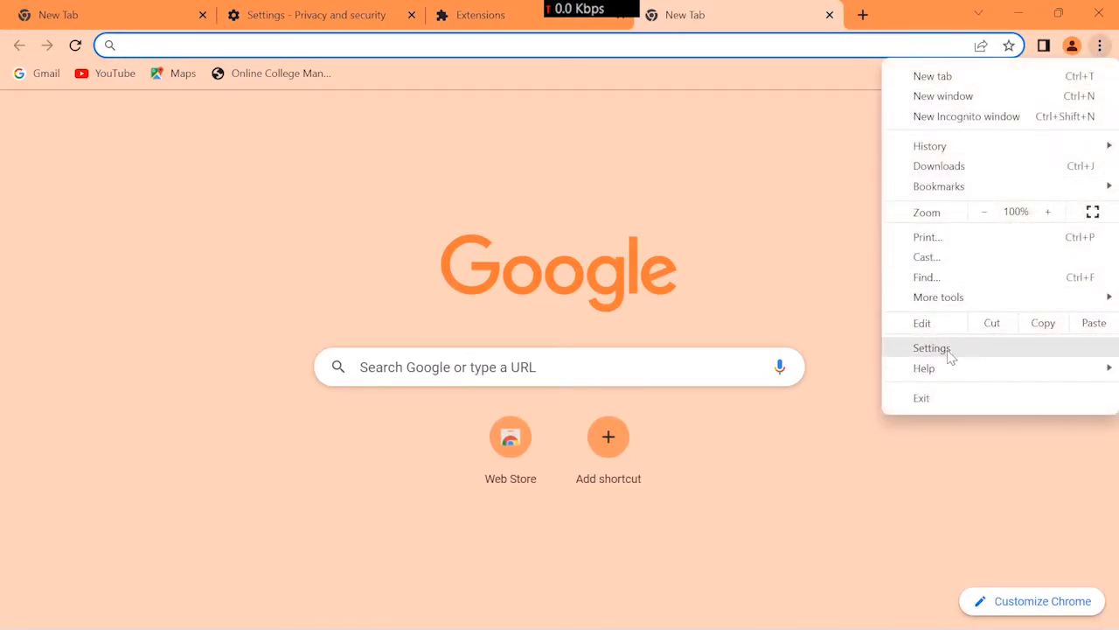
pyautogui.click(932, 348)
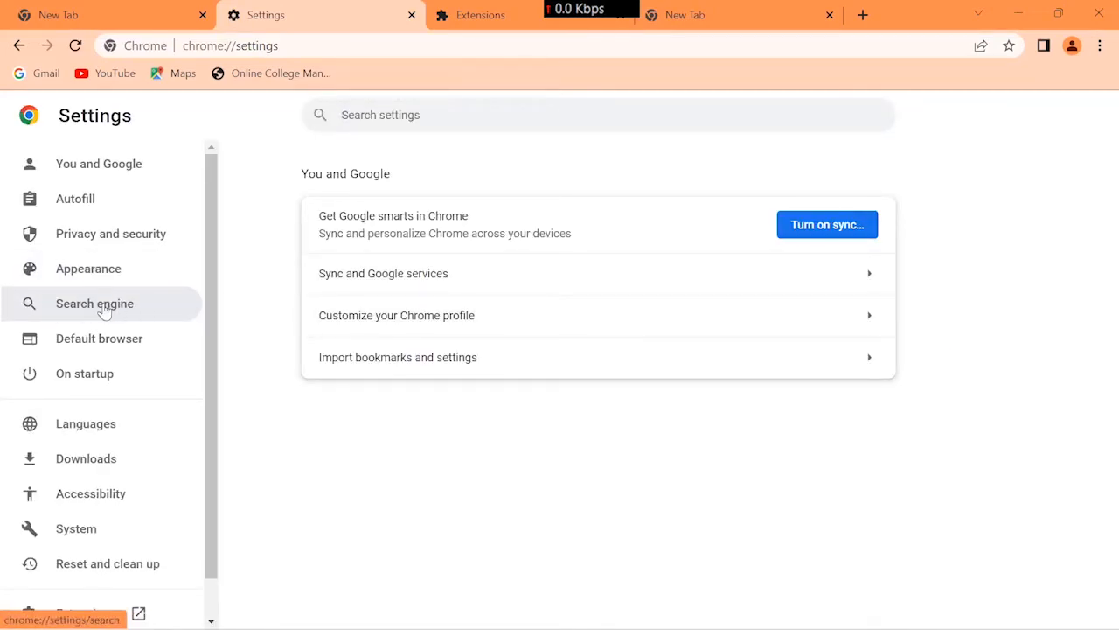
pyautogui.click(94, 304)
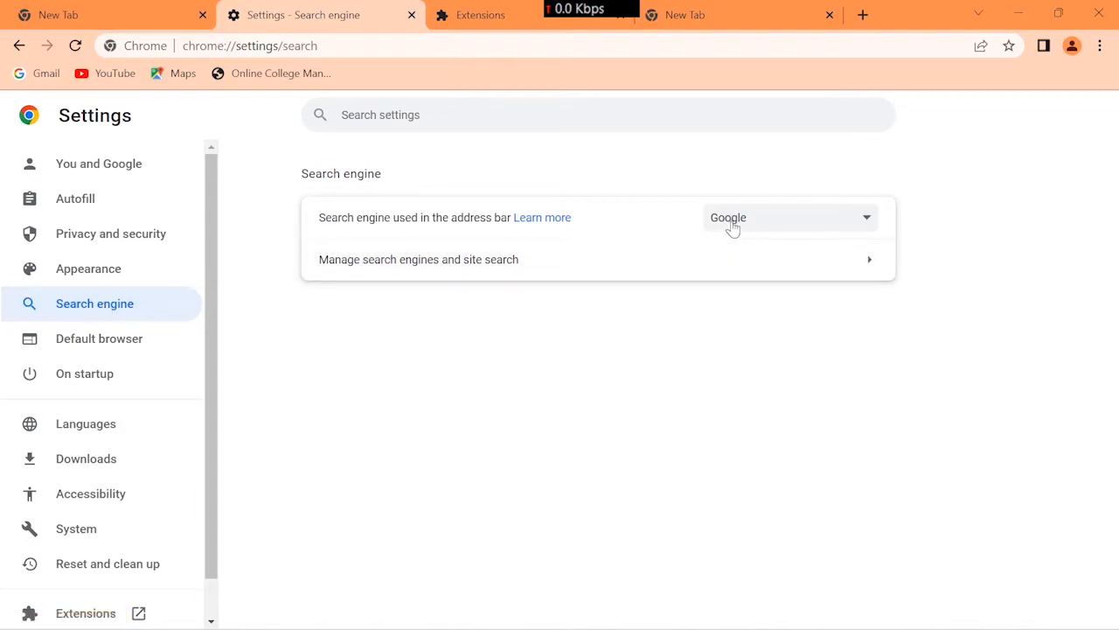
pyautogui.click(788, 217)
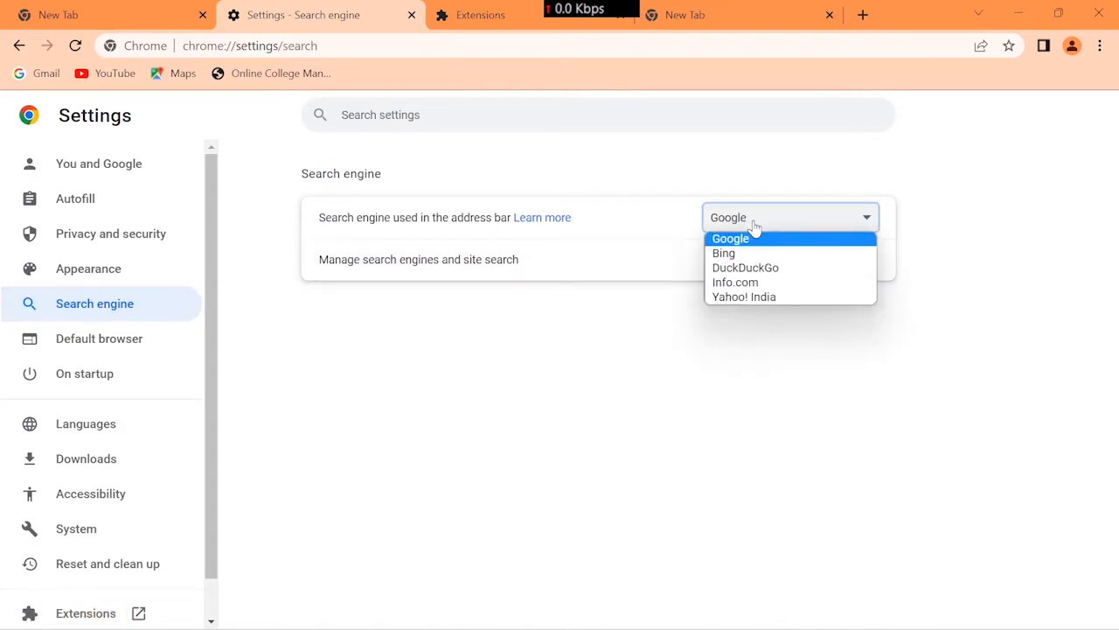
pyautogui.moveTo(745, 268)
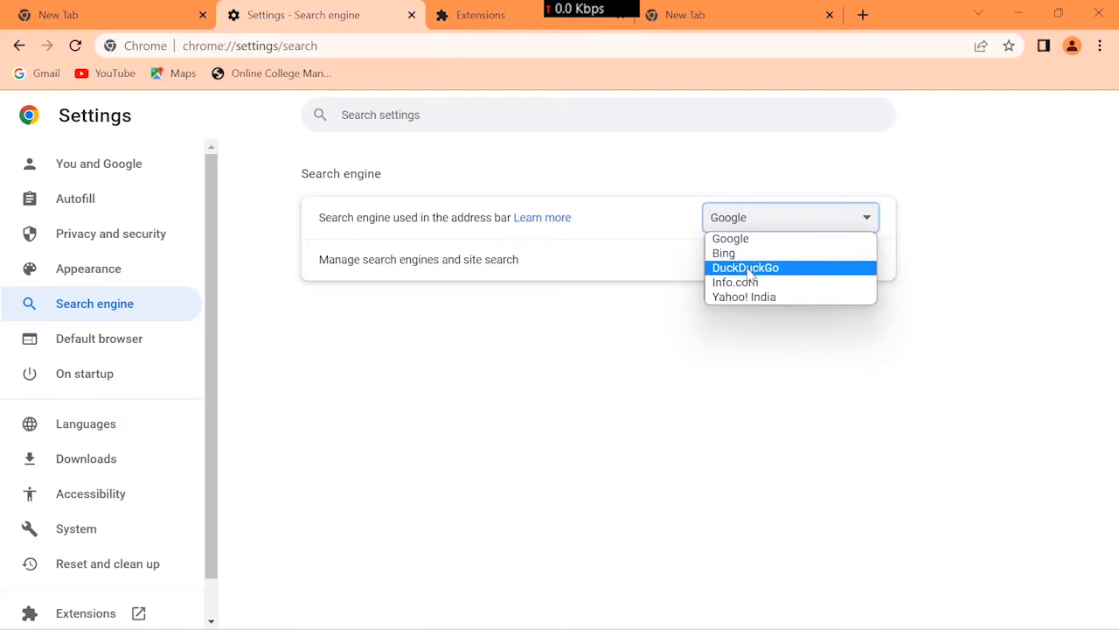
pyautogui.moveTo(734, 271)
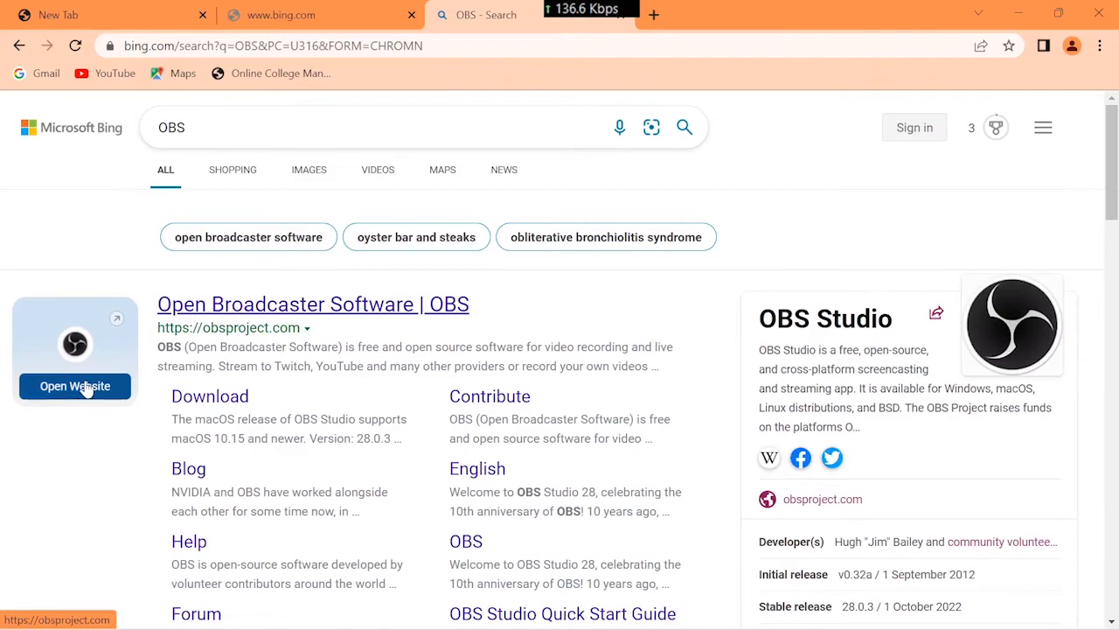
# Open the obsproject.com website from the Bing OBS result and scroll down.
pyautogui.click(75, 386)
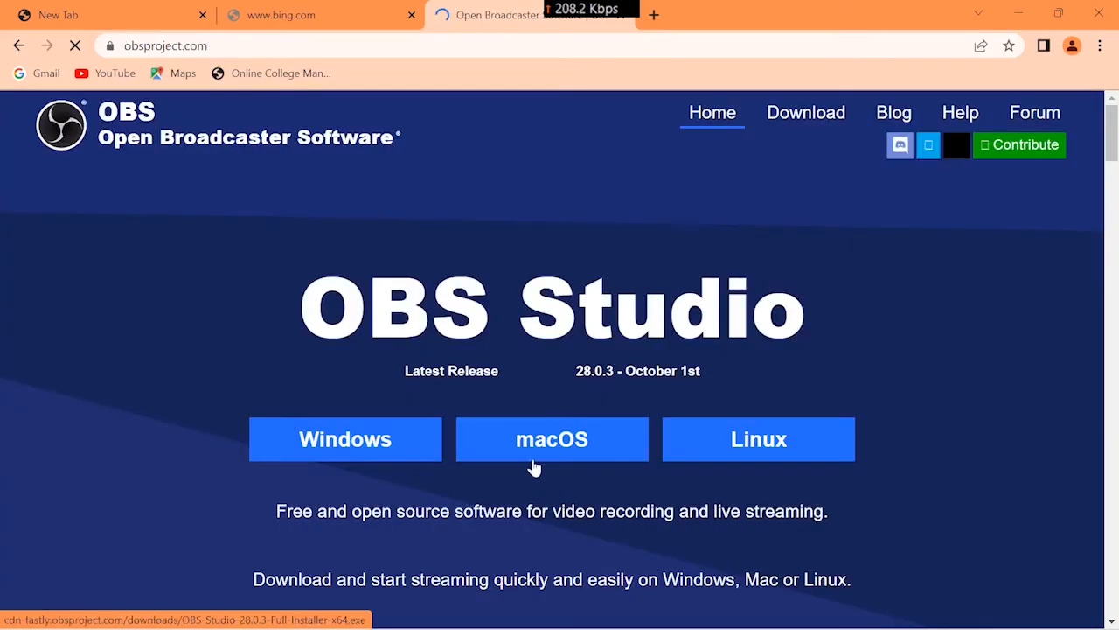
pyautogui.scroll(-3)
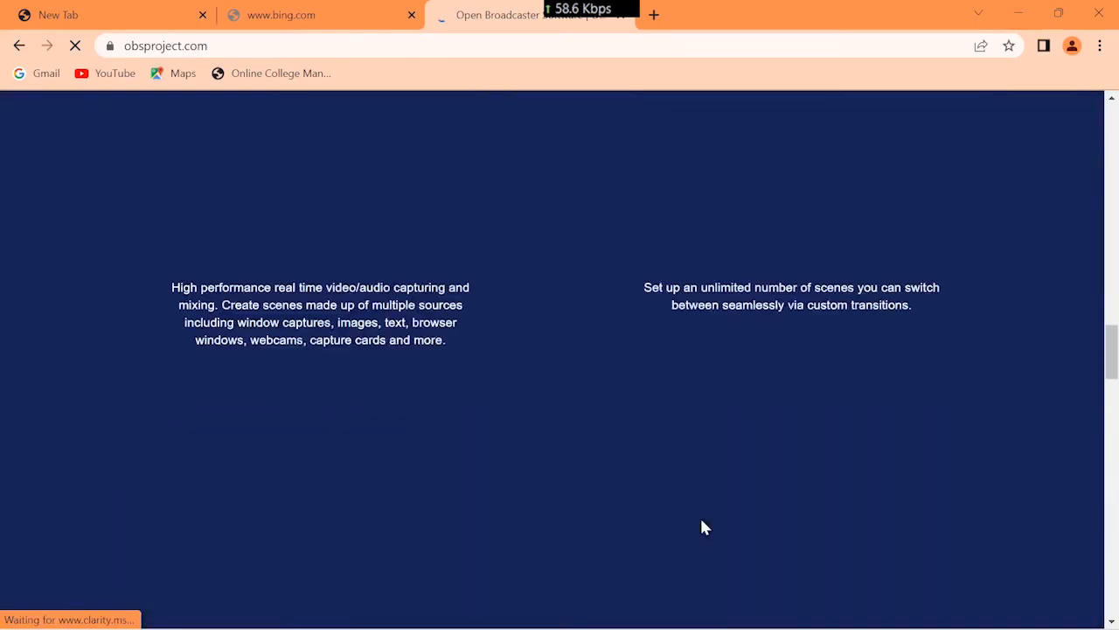